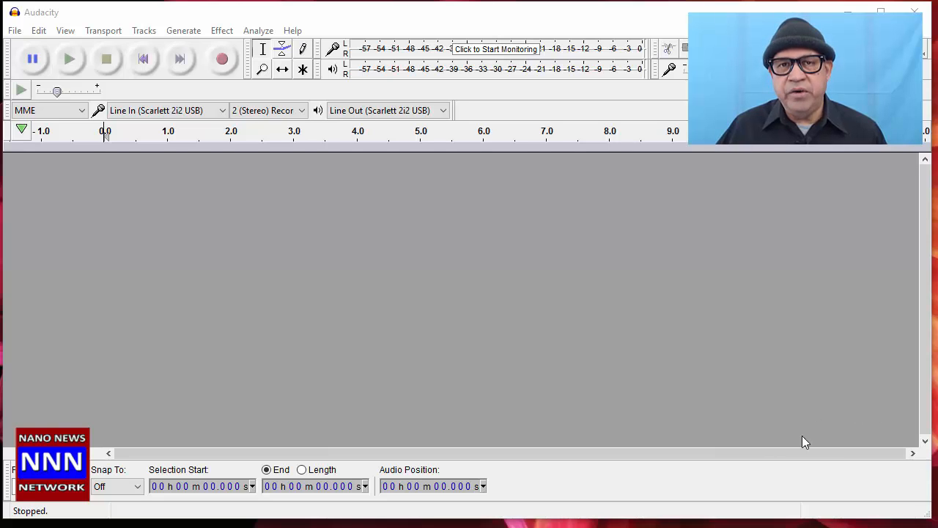
{"action": "mouse_move", "coordinate": [825, 497]}
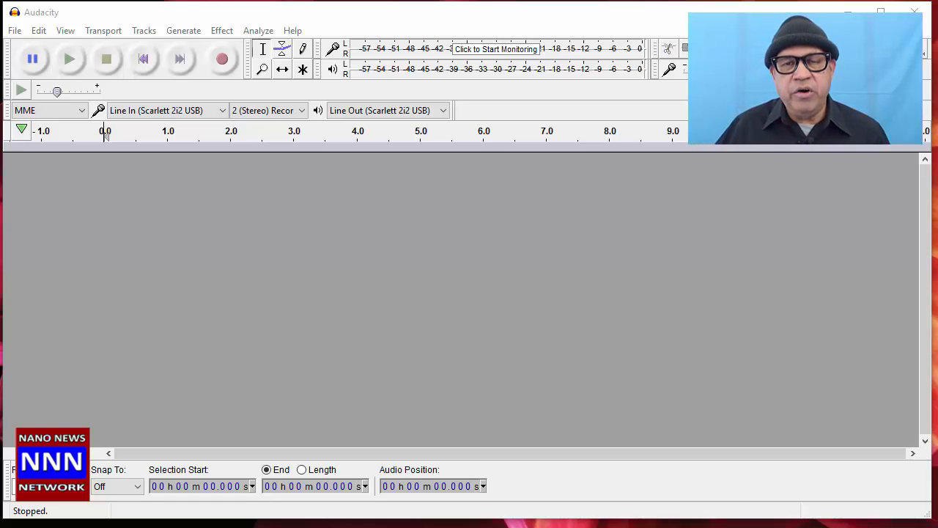
{"action": "mouse_move", "coordinate": [765, 482]}
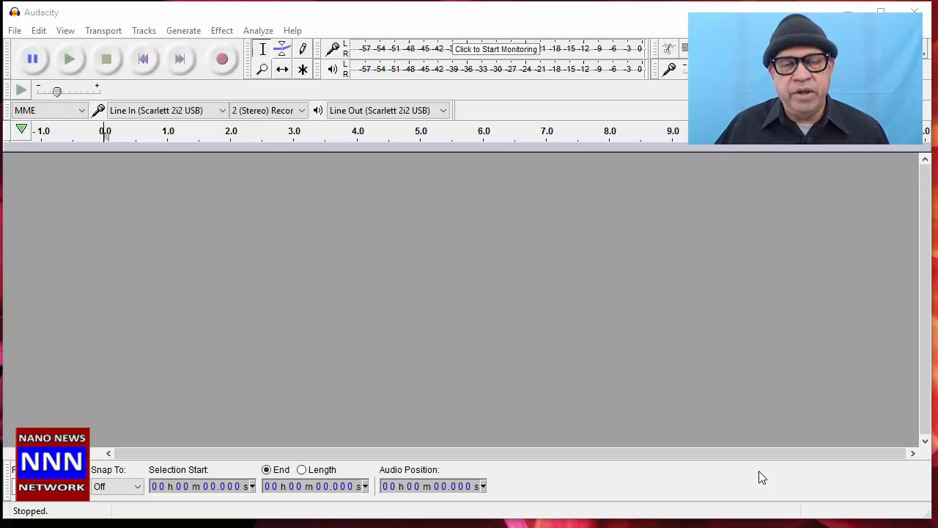
{"action": "mouse_move", "coordinate": [308, 278]}
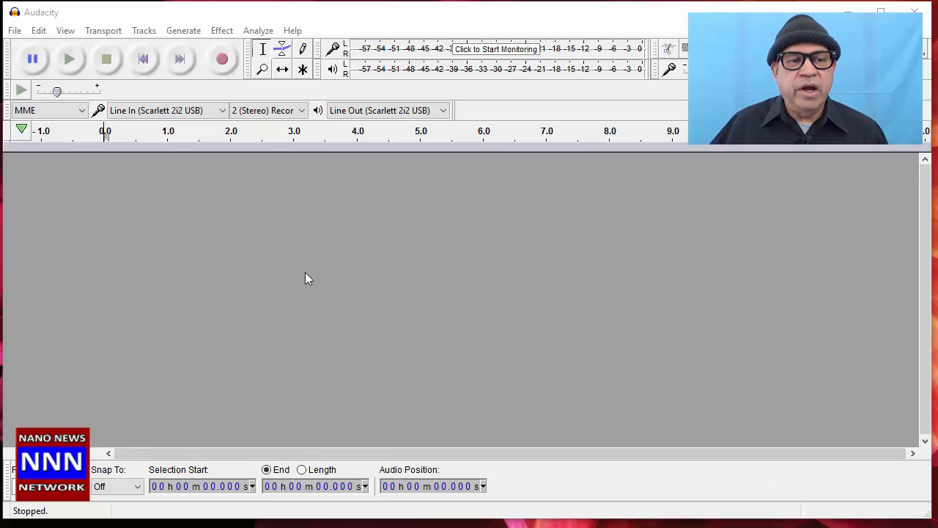
{"action": "mouse_move", "coordinate": [431, 332]}
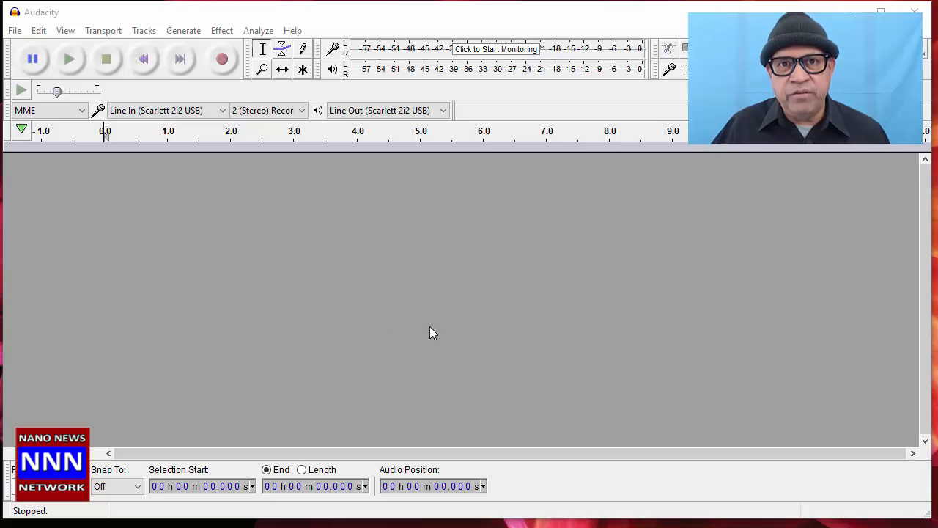
{"action": "mouse_move", "coordinate": [454, 344]}
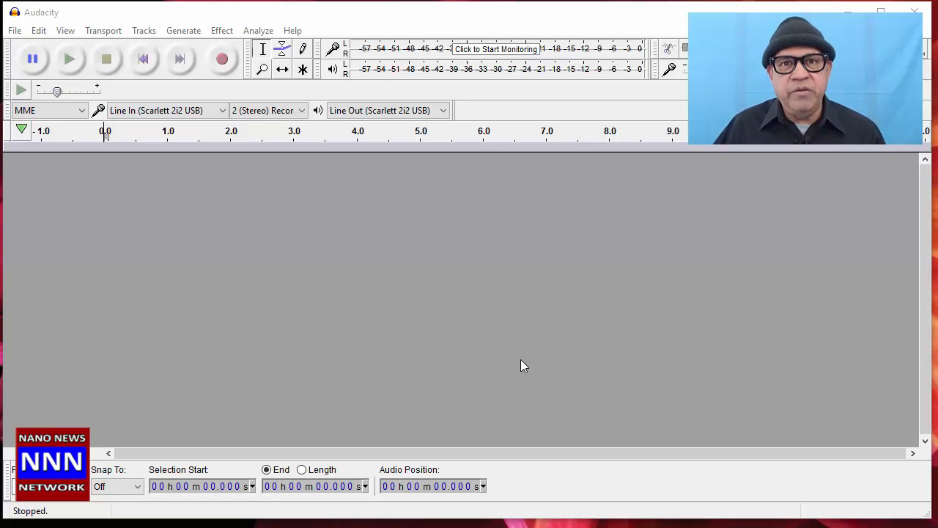
{"action": "mouse_move", "coordinate": [581, 376]}
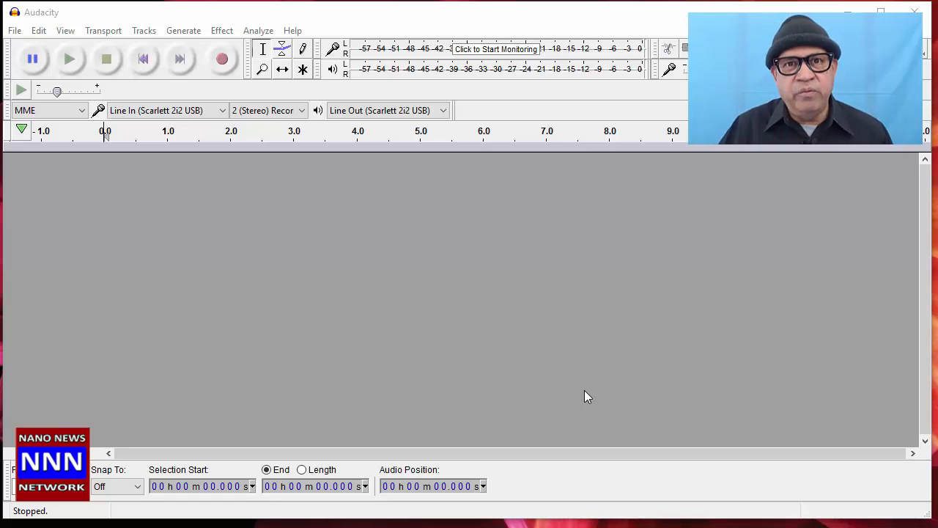
{"action": "mouse_move", "coordinate": [578, 391]}
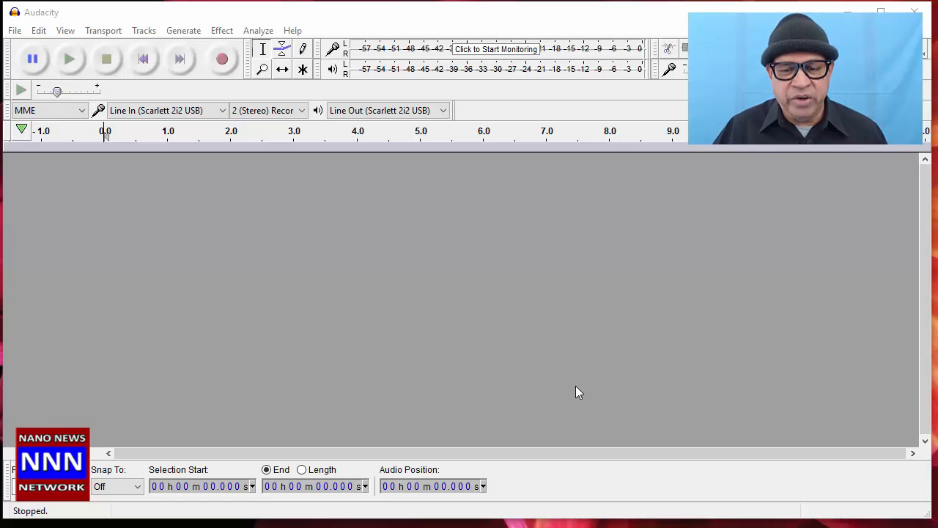
{"action": "mouse_move", "coordinate": [427, 327]}
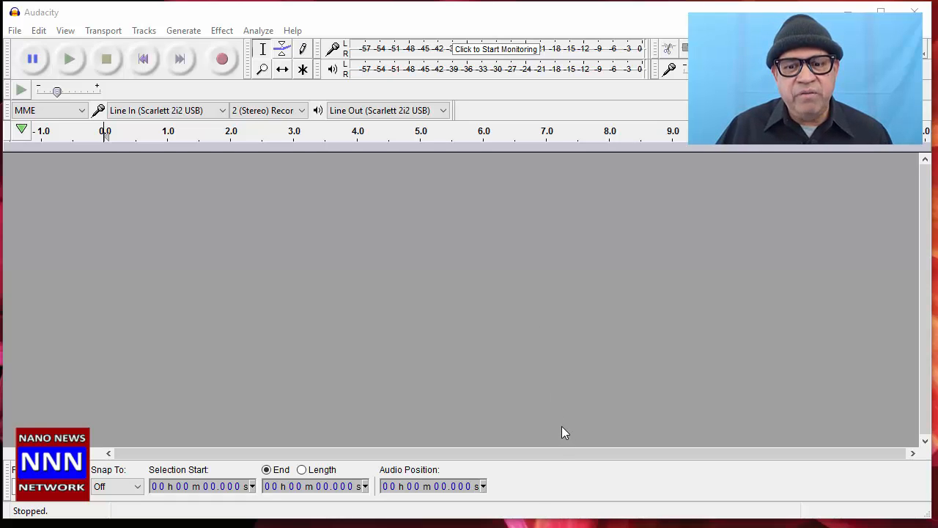
{"action": "mouse_move", "coordinate": [563, 427]}
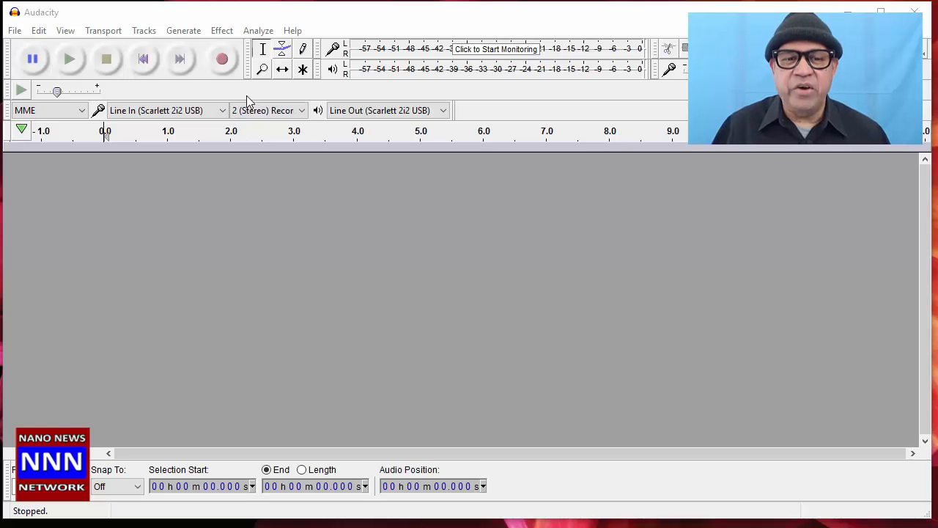
- Record about 46 seconds of stereo voice from the Scarlett 2i2 Line In input
{"action": "left_click", "coordinate": [222, 58]}
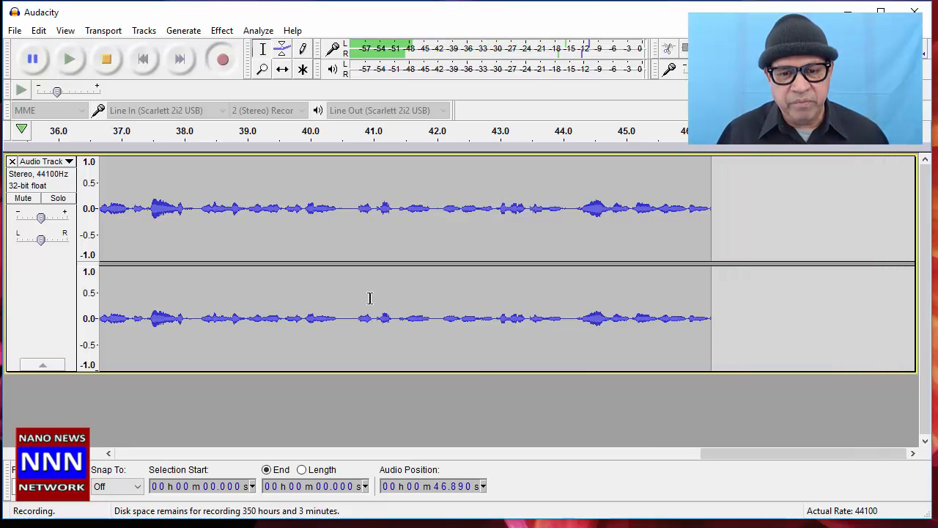
- Stop the recording, then briefly play back its opening and stop
{"action": "left_click", "coordinate": [105, 59]}
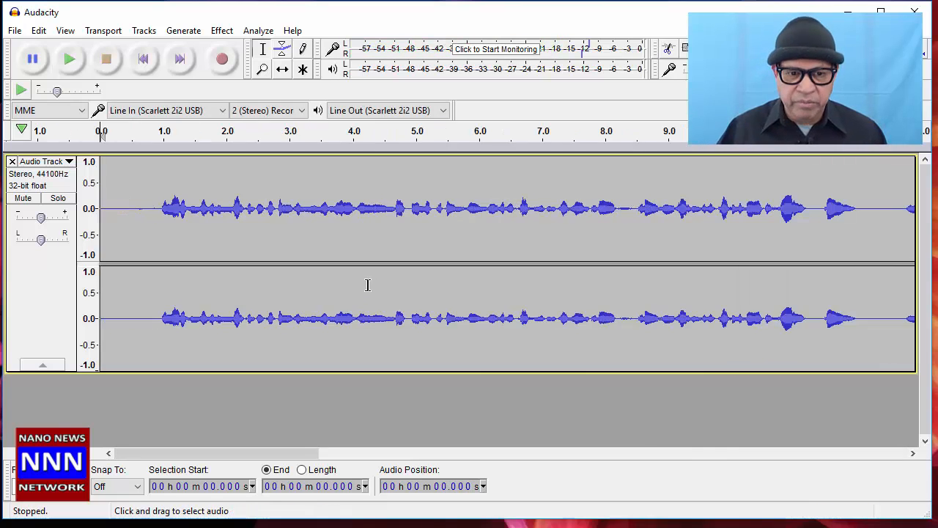
{"action": "mouse_move", "coordinate": [202, 261]}
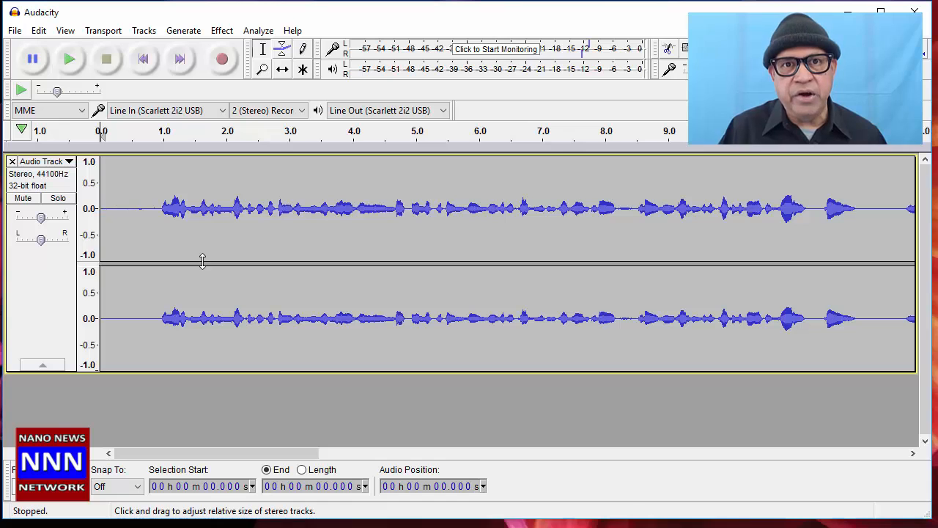
{"action": "left_click", "coordinate": [69, 59]}
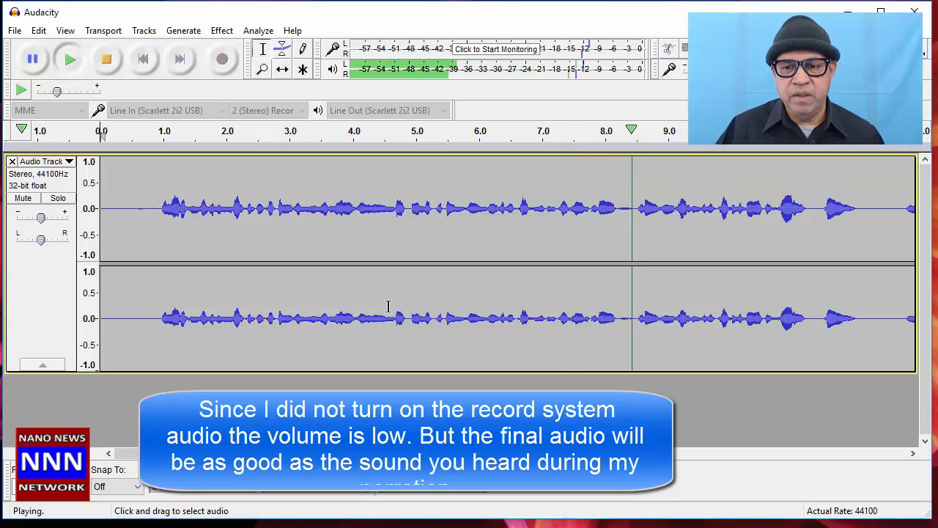
{"action": "left_click", "coordinate": [106, 59]}
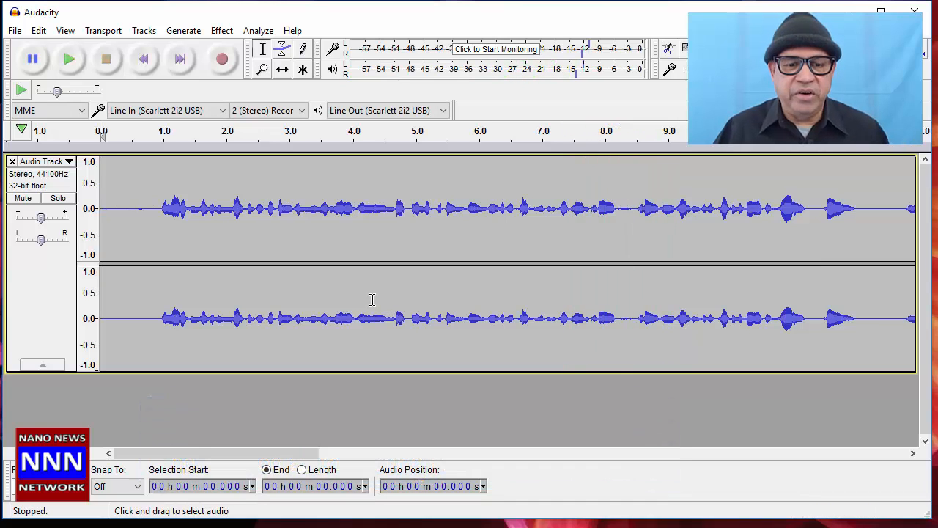
{"action": "mouse_move", "coordinate": [116, 207]}
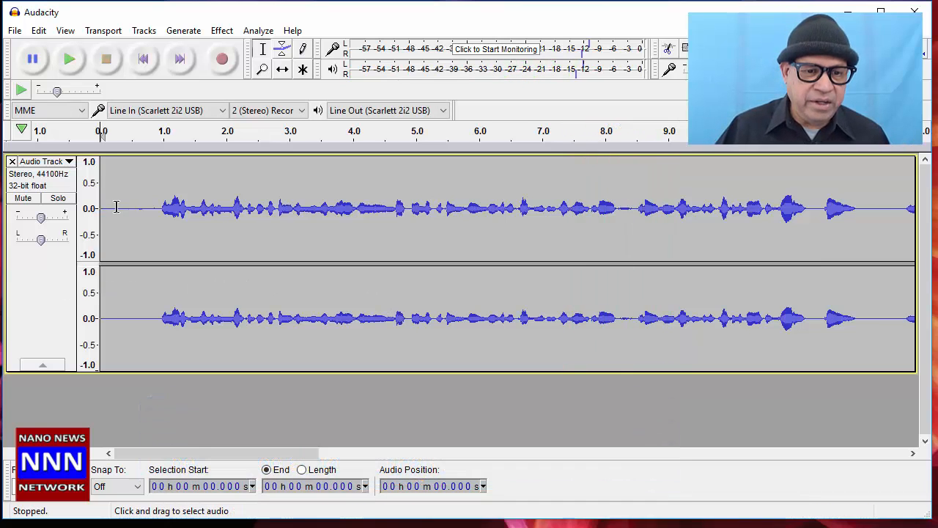
- Select the silent lead-in and use Noise Reduction to capture a noise profile
{"action": "left_click_drag", "start_coordinate": [101, 208], "coordinate": [145, 209]}
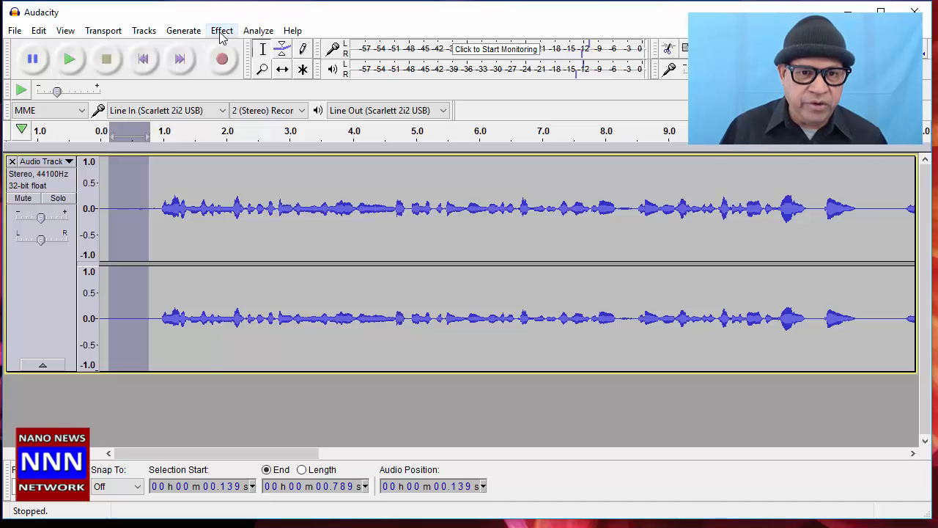
{"action": "left_click", "coordinate": [222, 30]}
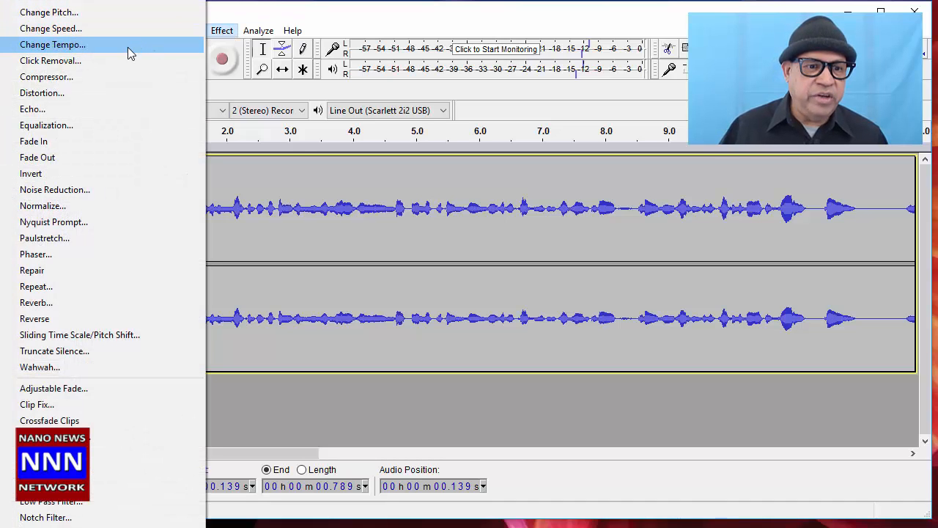
{"action": "mouse_move", "coordinate": [80, 189]}
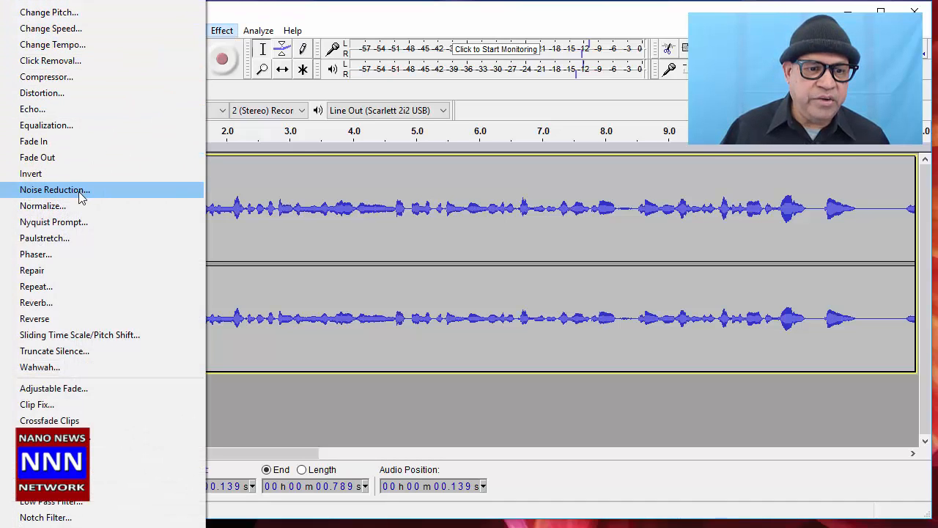
{"action": "left_click", "coordinate": [54, 190]}
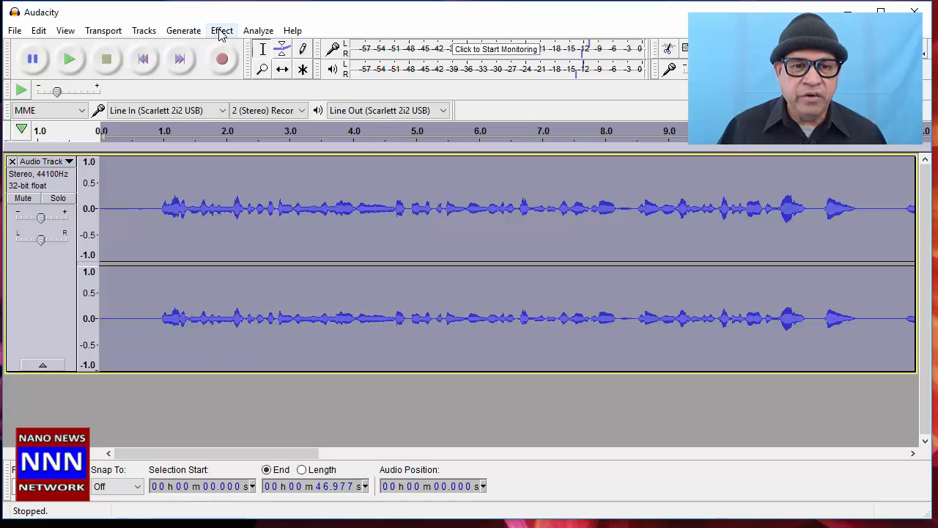
- Apply Noise Reduction at 12 dB, sensitivity 6.00, smoothing 3 to the full track
{"action": "left_click", "coordinate": [222, 30]}
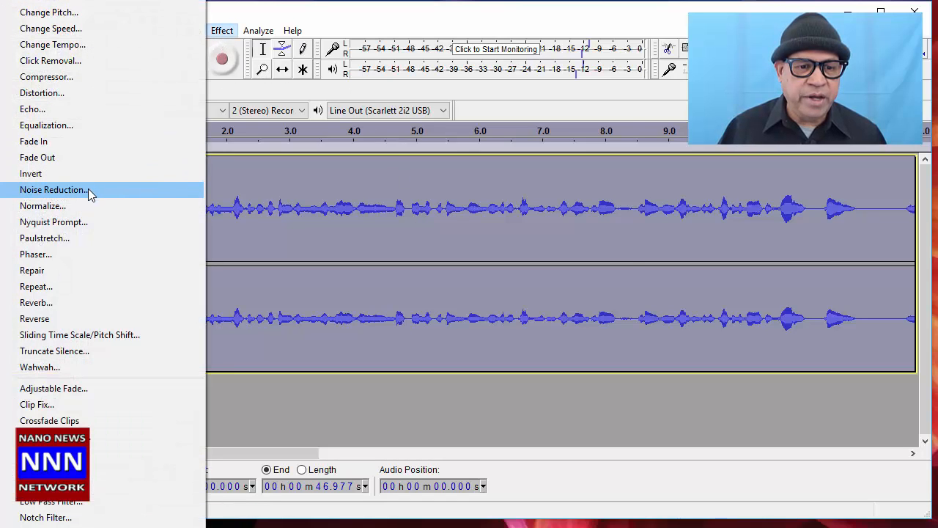
{"action": "left_click", "coordinate": [53, 190]}
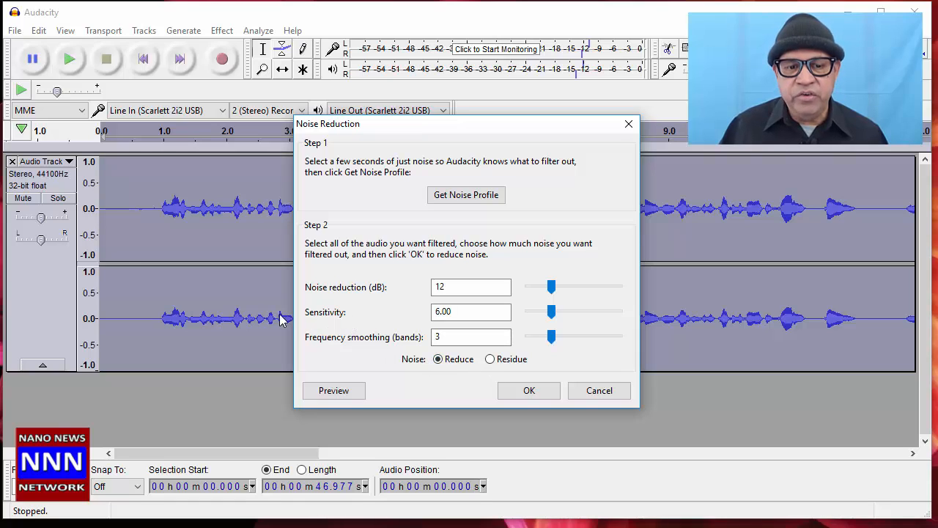
{"action": "mouse_move", "coordinate": [443, 230]}
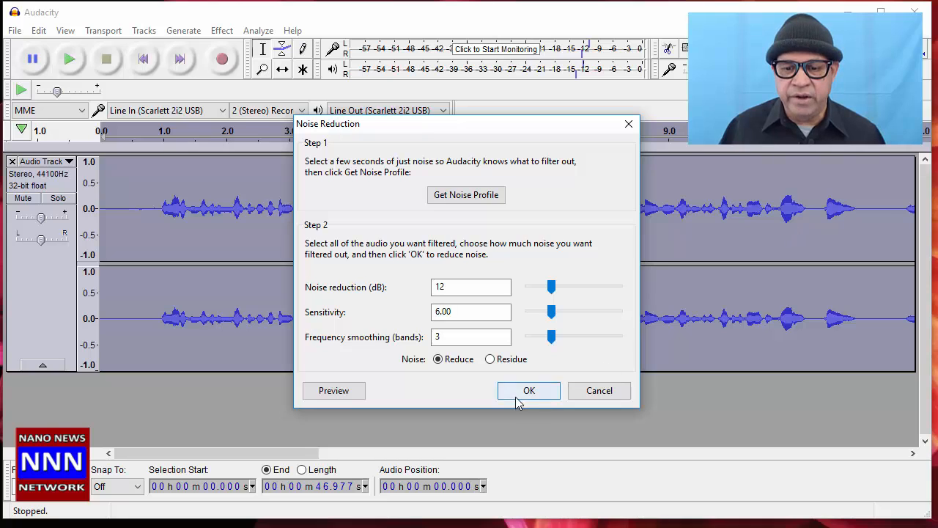
{"action": "left_click", "coordinate": [528, 390]}
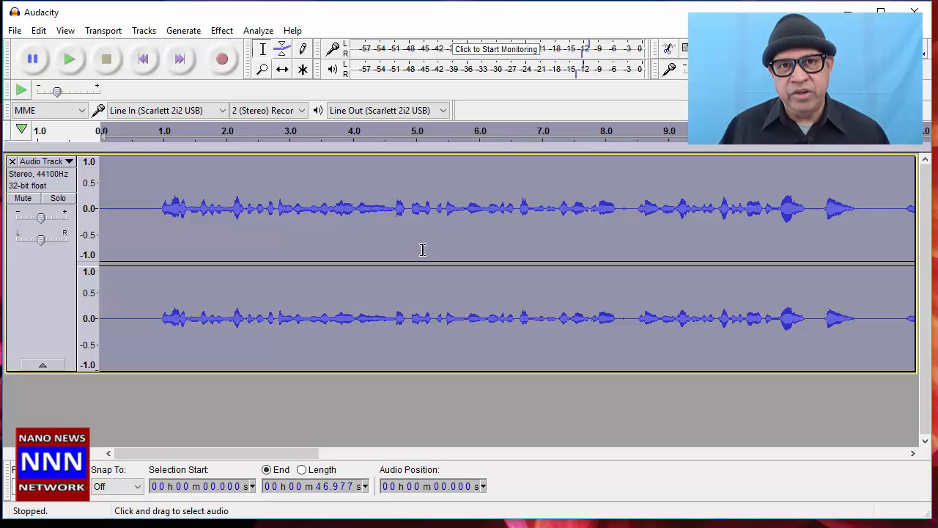
{"action": "mouse_move", "coordinate": [400, 249]}
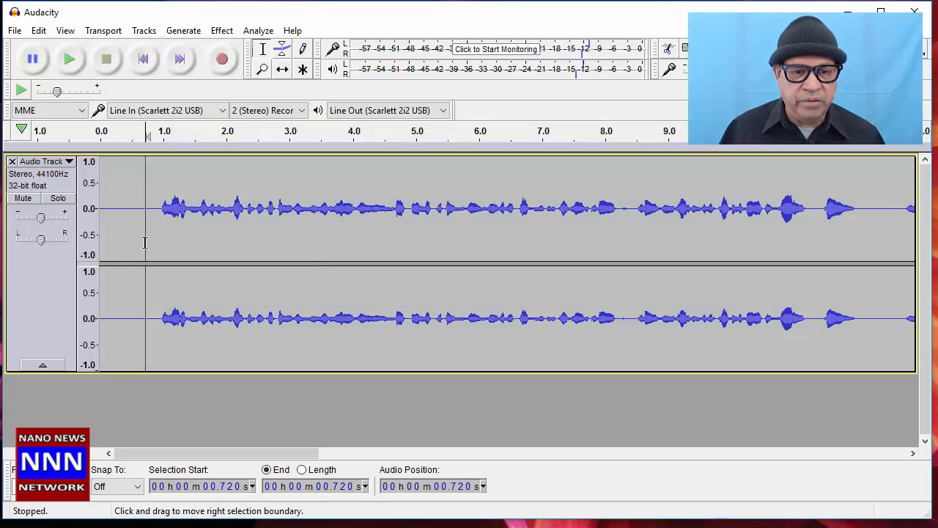
- Play the noise-reduced track from near its start, then stop playback
{"action": "left_click", "coordinate": [69, 59]}
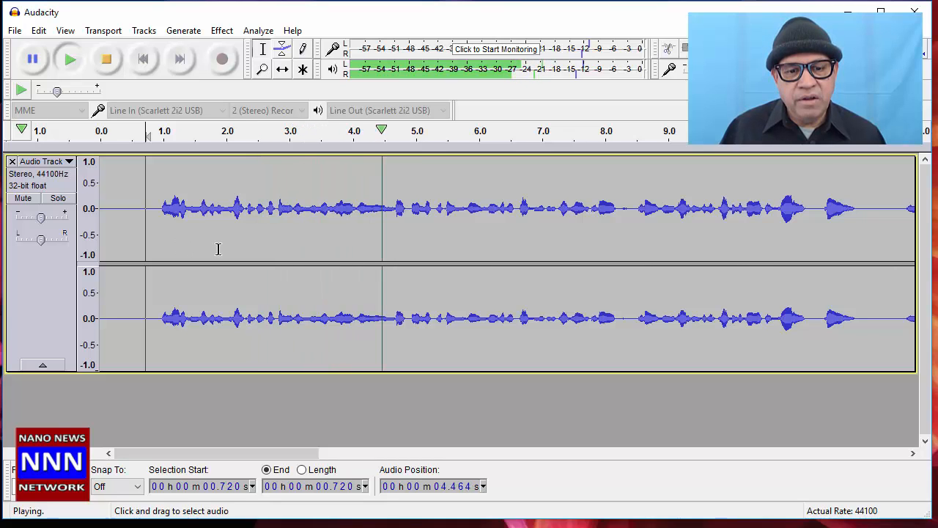
{"action": "left_click", "coordinate": [105, 59]}
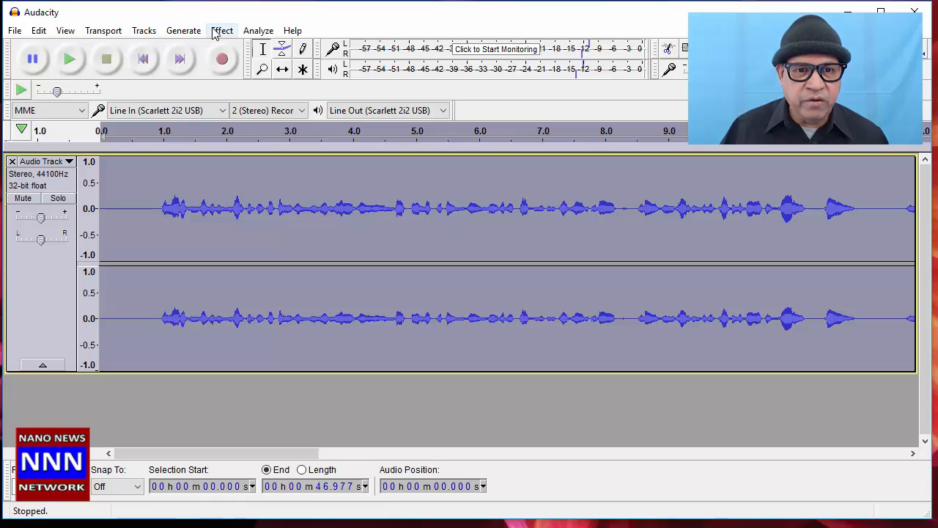
- Preview and apply a 2:1 Compressor above -12 dB, then briefly play the result
{"action": "left_click", "coordinate": [222, 30]}
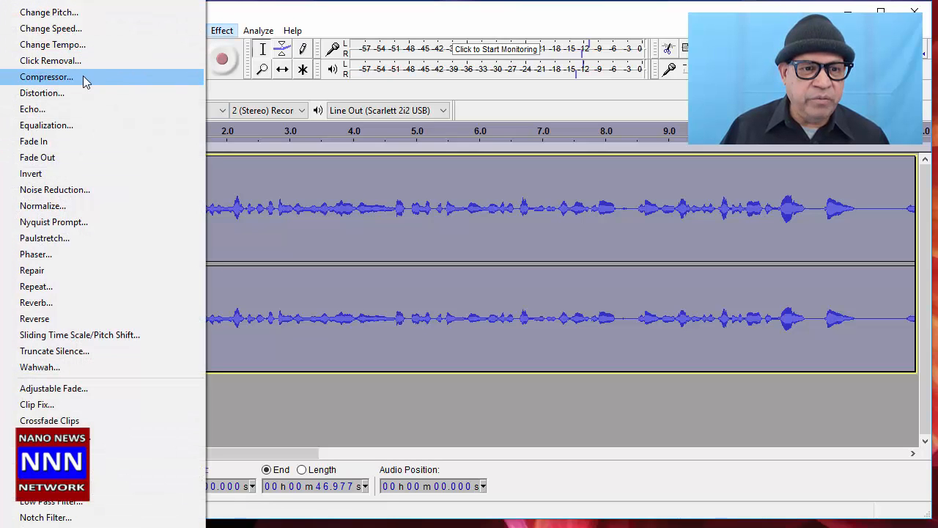
{"action": "left_click", "coordinate": [46, 76]}
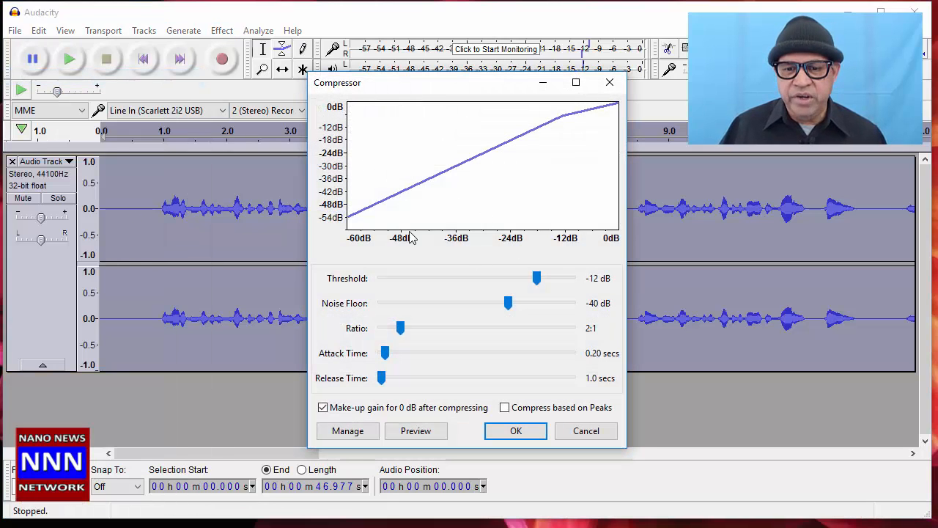
{"action": "mouse_move", "coordinate": [577, 140]}
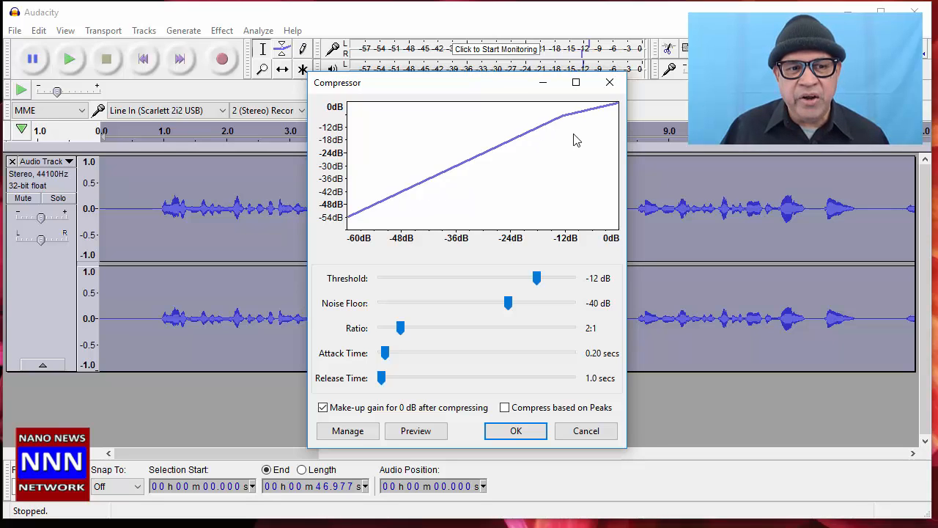
{"action": "mouse_move", "coordinate": [440, 383]}
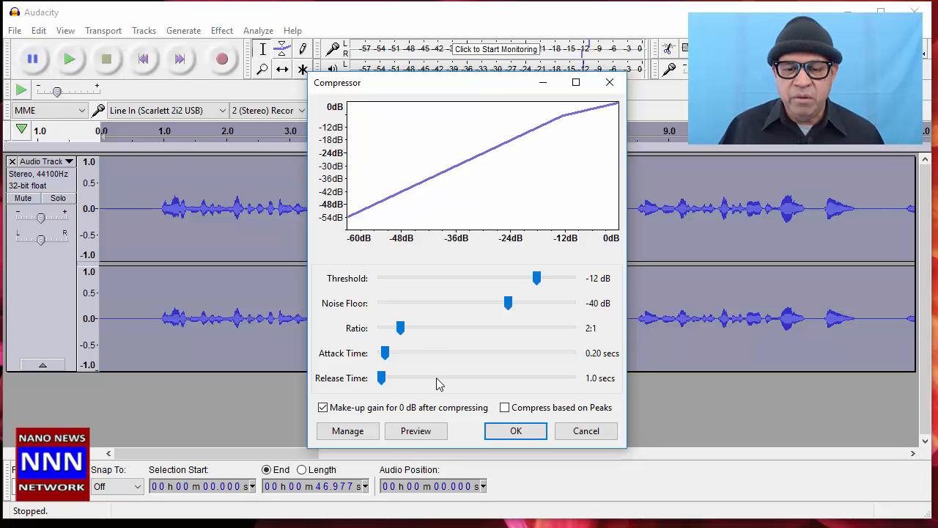
{"action": "left_click", "coordinate": [416, 431]}
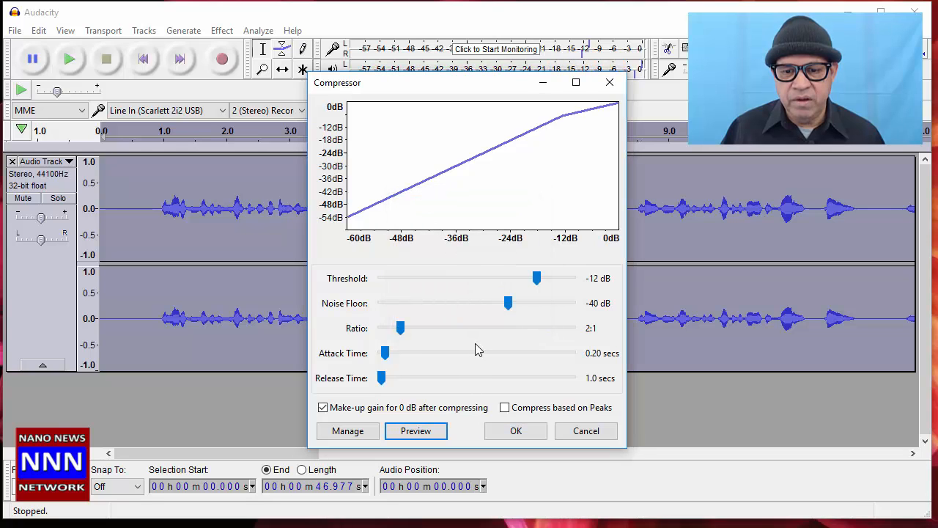
{"action": "mouse_move", "coordinate": [464, 352]}
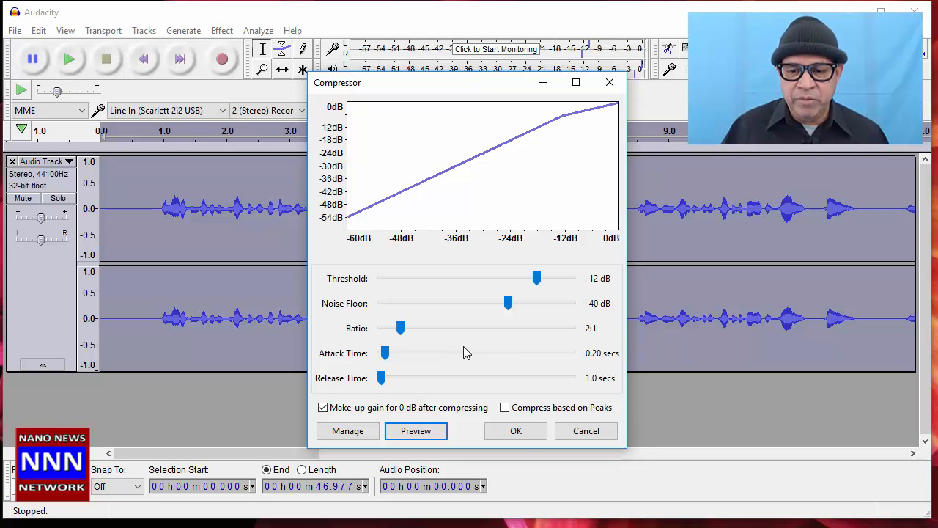
{"action": "left_click", "coordinate": [515, 430]}
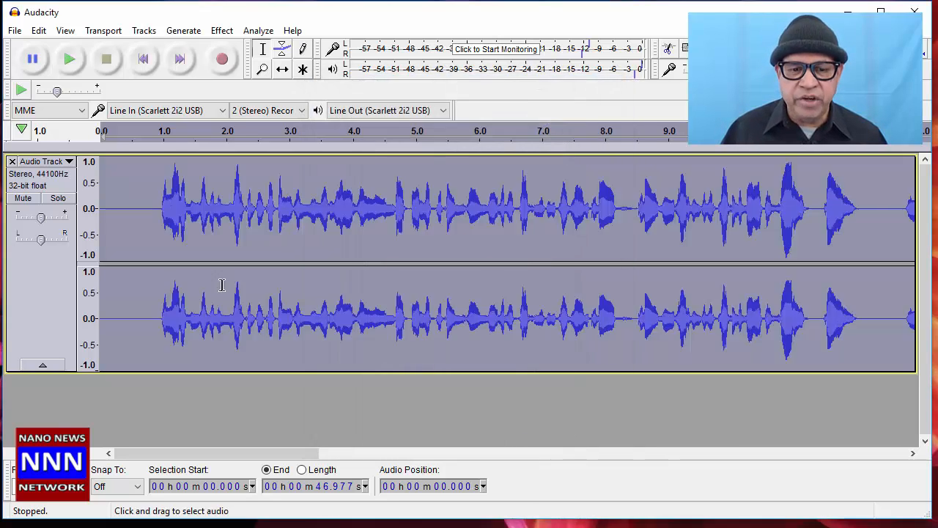
{"action": "mouse_move", "coordinate": [355, 260]}
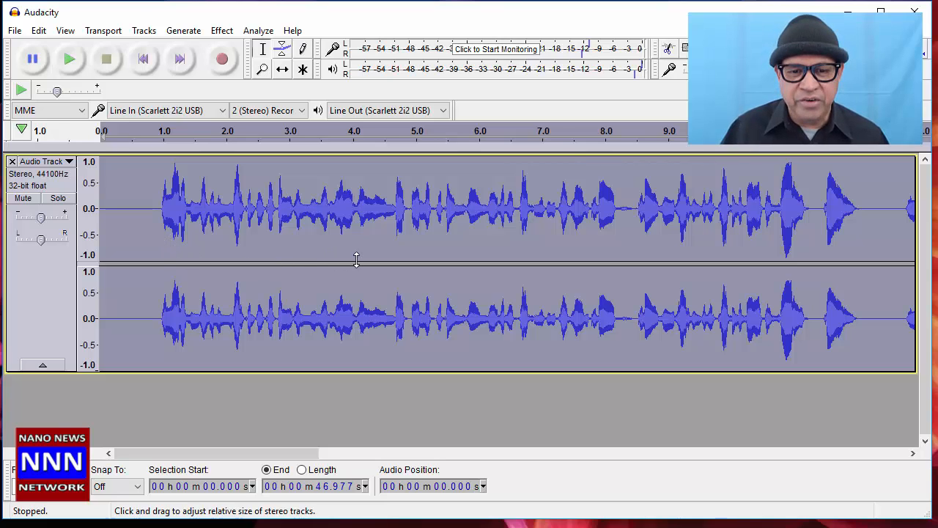
{"action": "left_click", "coordinate": [70, 59]}
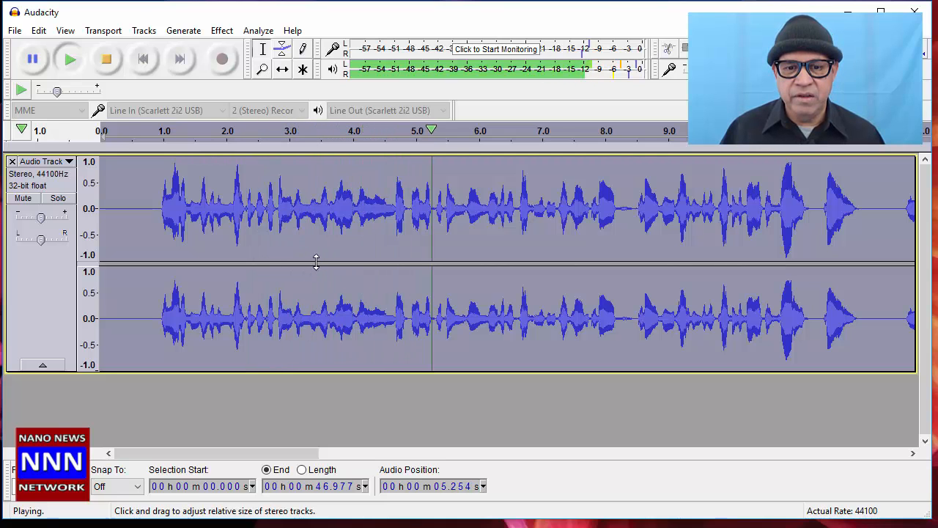
{"action": "left_click", "coordinate": [104, 59]}
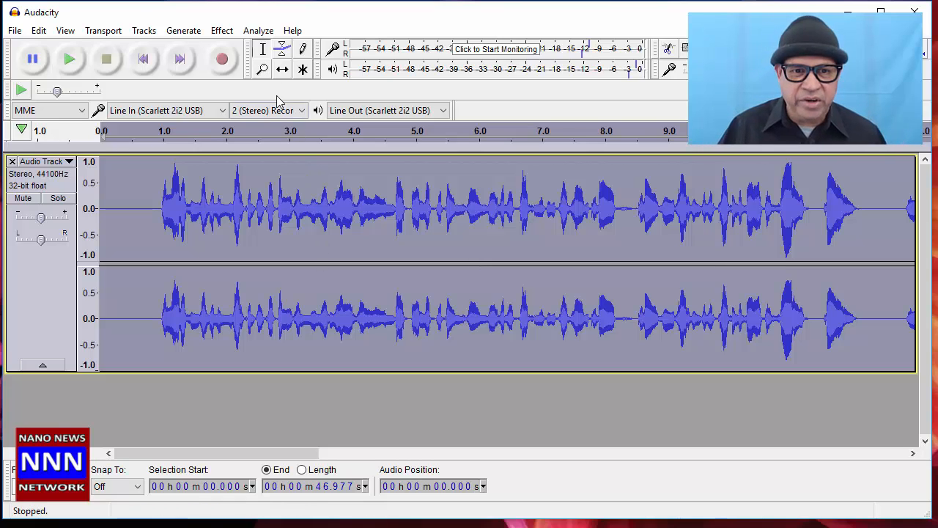
- Draw an Equalization curve cutting below 100 Hz and above 4000 Hz, preview, and apply
{"action": "left_click", "coordinate": [222, 30]}
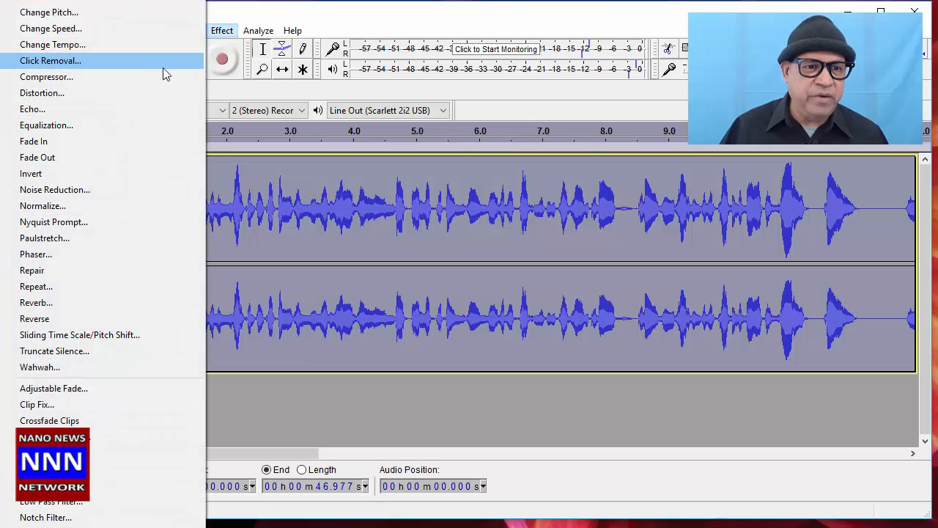
{"action": "left_click", "coordinate": [46, 124]}
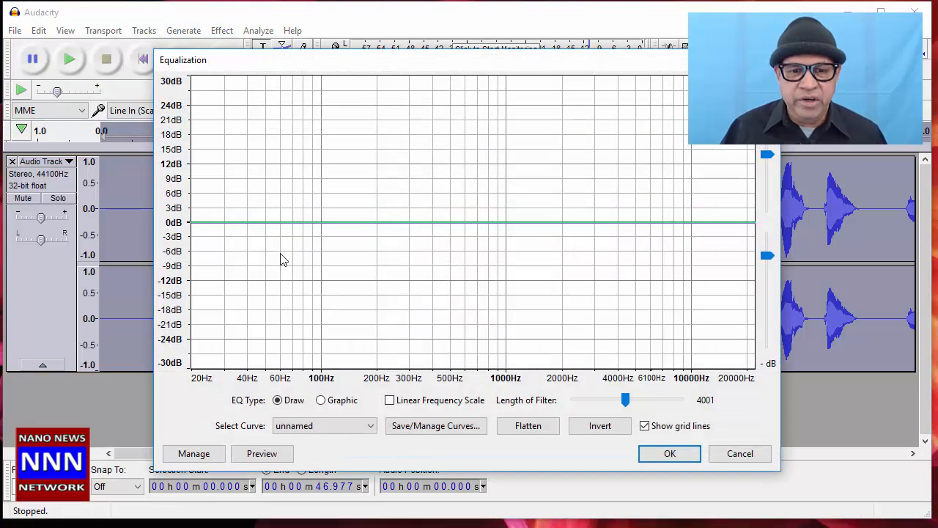
{"action": "left_click_drag", "start_coordinate": [192, 222], "coordinate": [193, 237]}
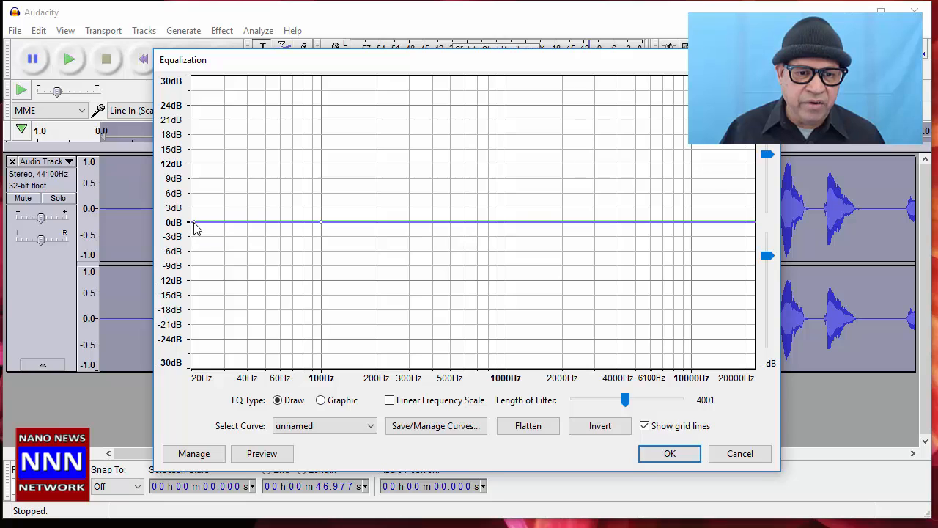
{"action": "left_click_drag", "start_coordinate": [192, 223], "coordinate": [192, 277]}
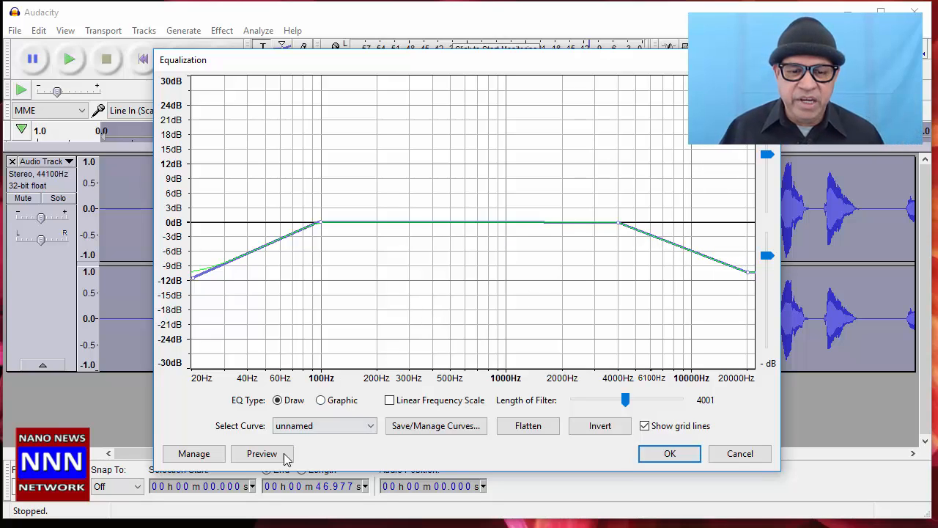
{"action": "left_click", "coordinate": [262, 453]}
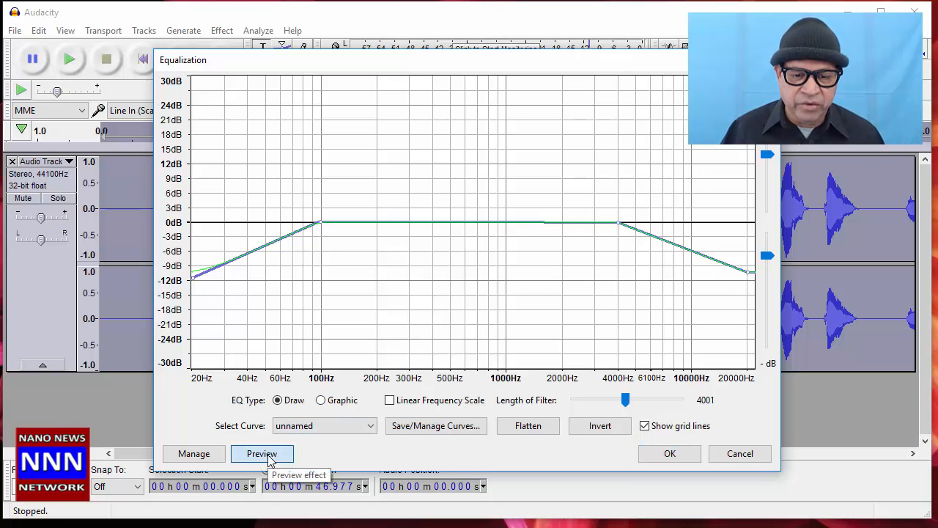
{"action": "left_click", "coordinate": [261, 453]}
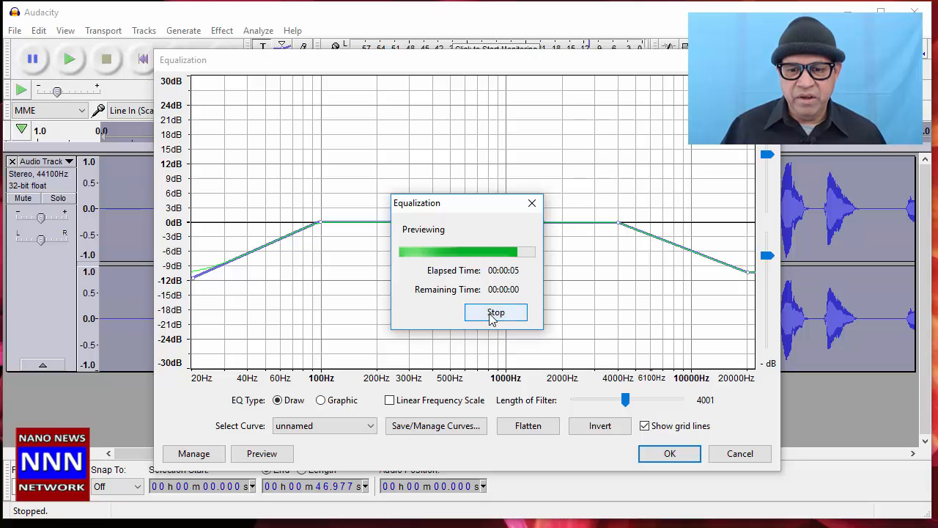
{"action": "left_click", "coordinate": [496, 312]}
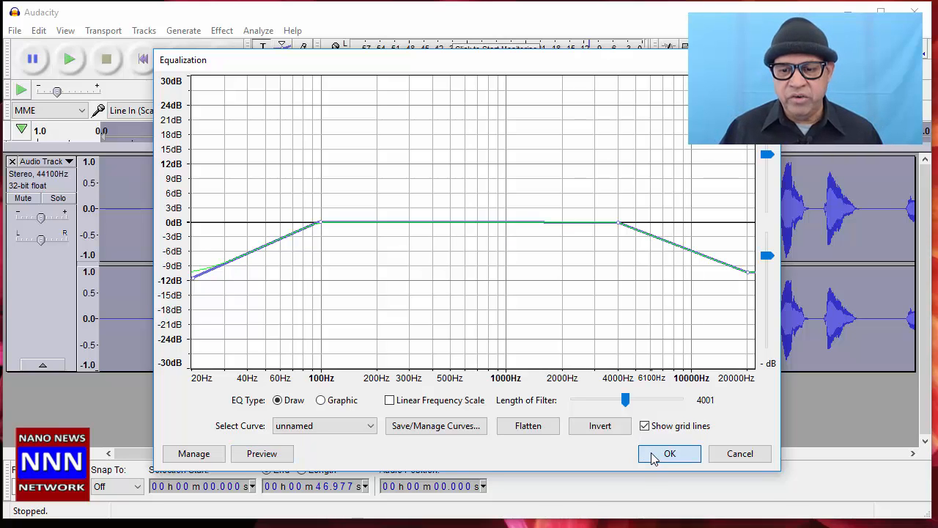
{"action": "left_click", "coordinate": [669, 453]}
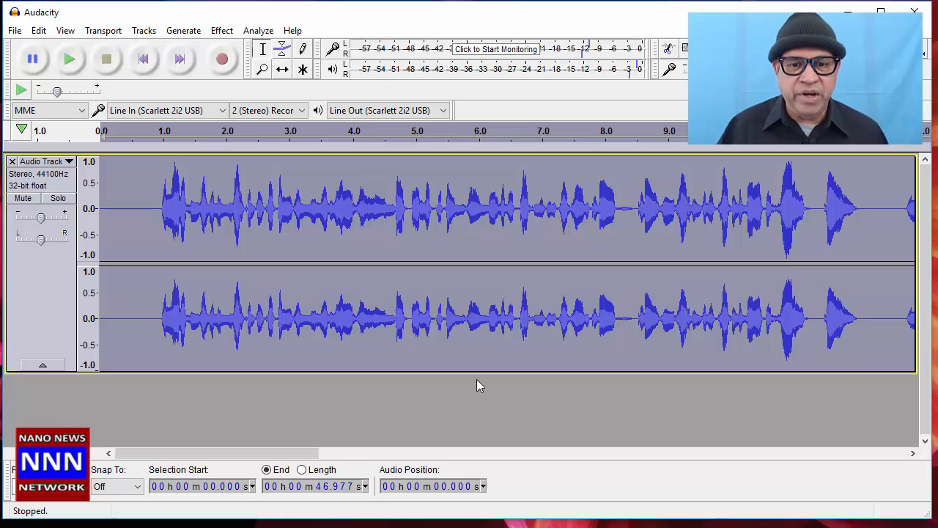
- Preview and apply Normalize with DC offset removal and a -1.0 dB peak
{"action": "left_click", "coordinate": [221, 30]}
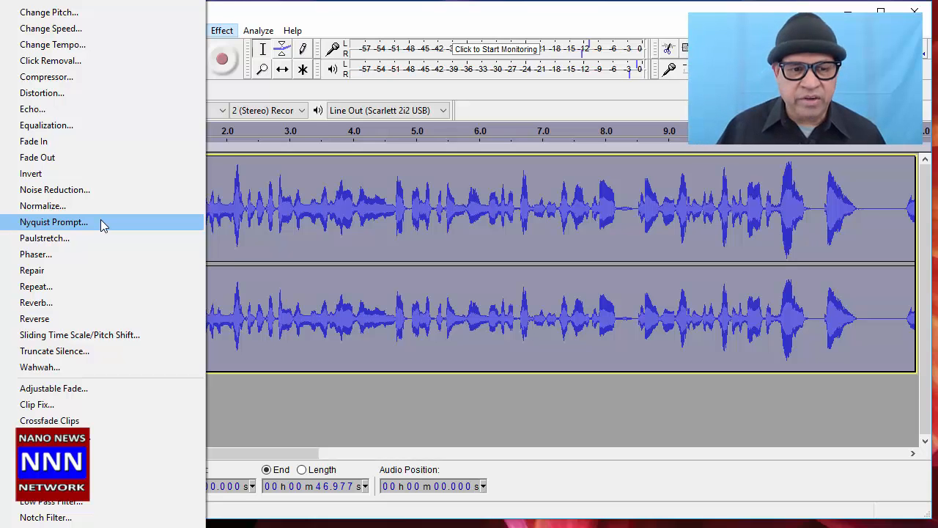
{"action": "left_click", "coordinate": [42, 205]}
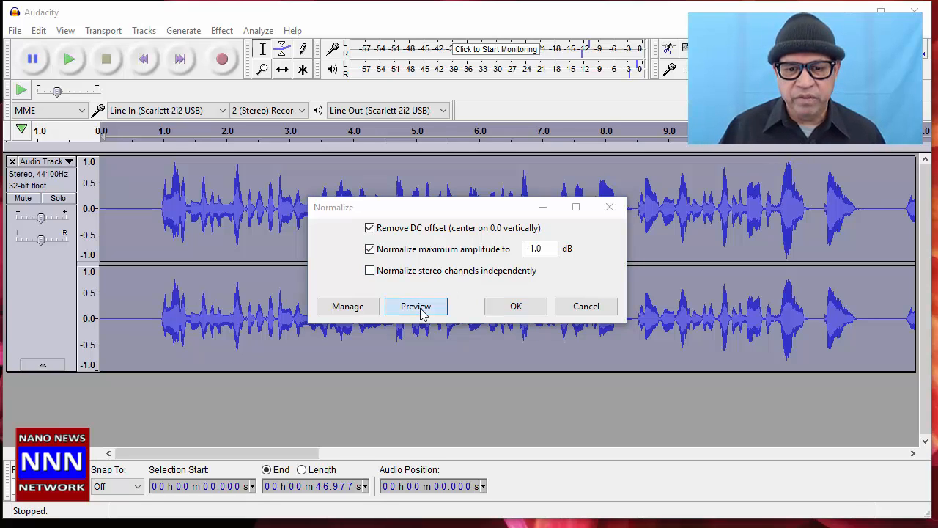
{"action": "left_click", "coordinate": [416, 306]}
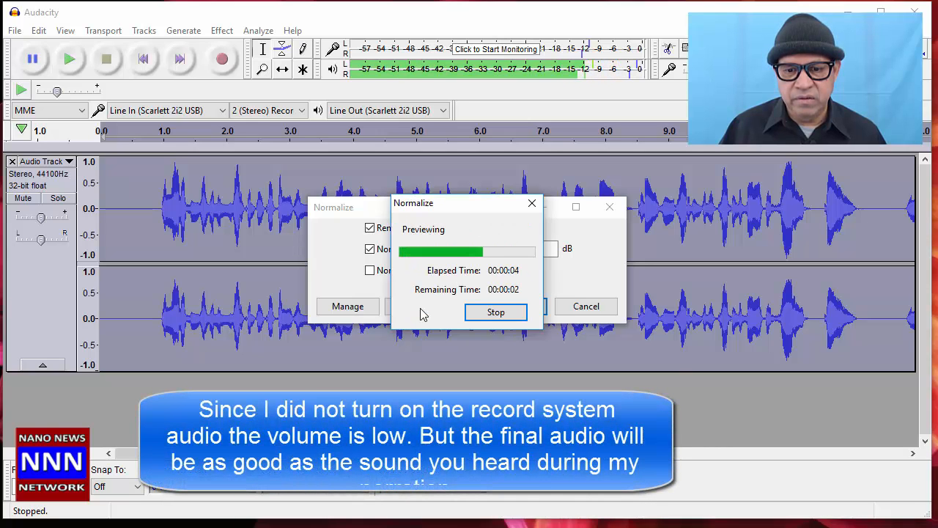
{"action": "left_click", "coordinate": [495, 311]}
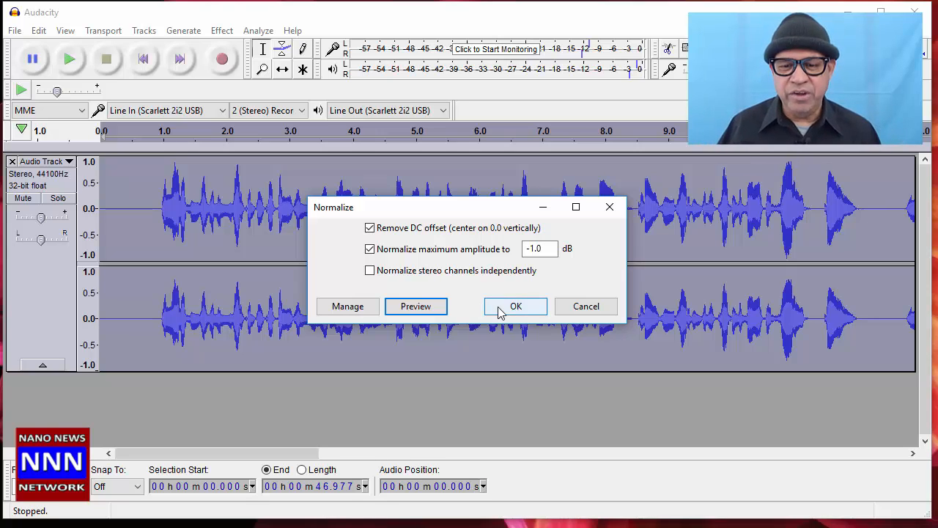
{"action": "left_click", "coordinate": [516, 305]}
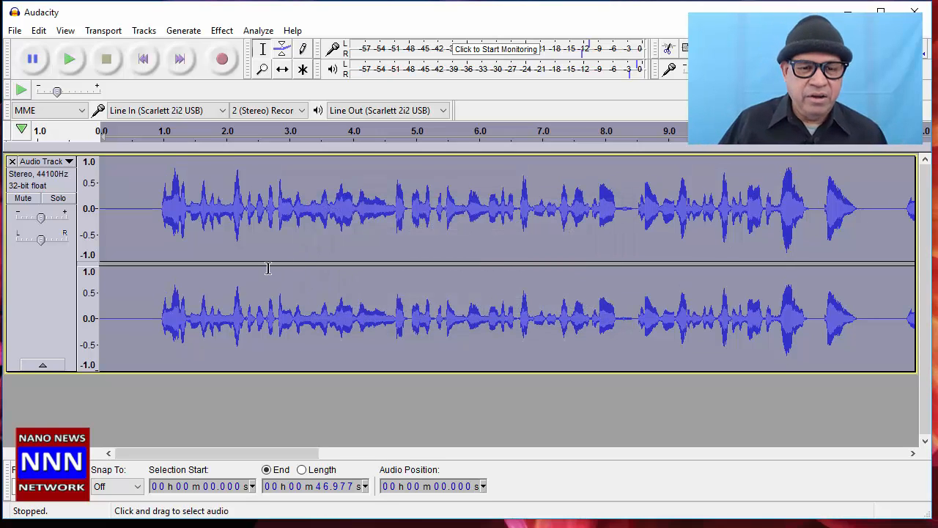
- Open the Effect menu listing Compressor, Equalization, Normalize and Reverb
{"action": "left_click", "coordinate": [222, 30]}
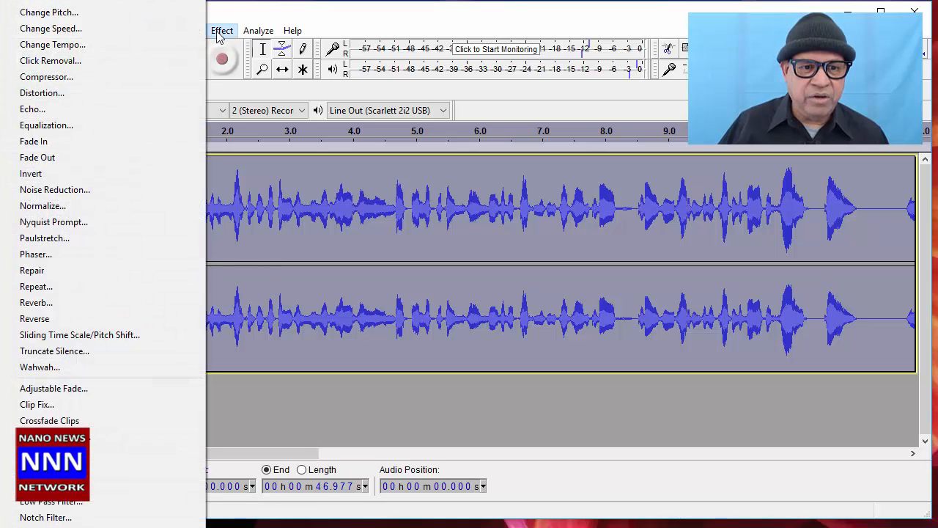
{"action": "mouse_move", "coordinate": [46, 77]}
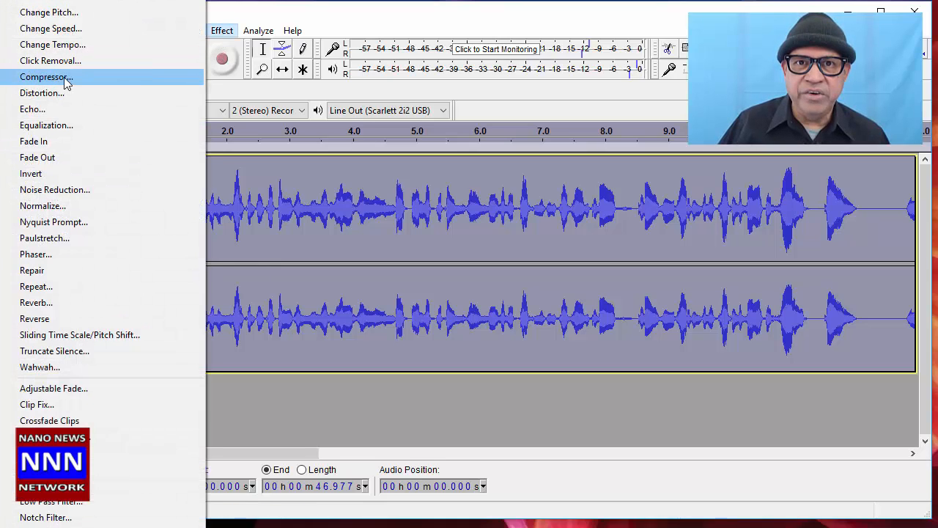
{"action": "mouse_move", "coordinate": [72, 129]}
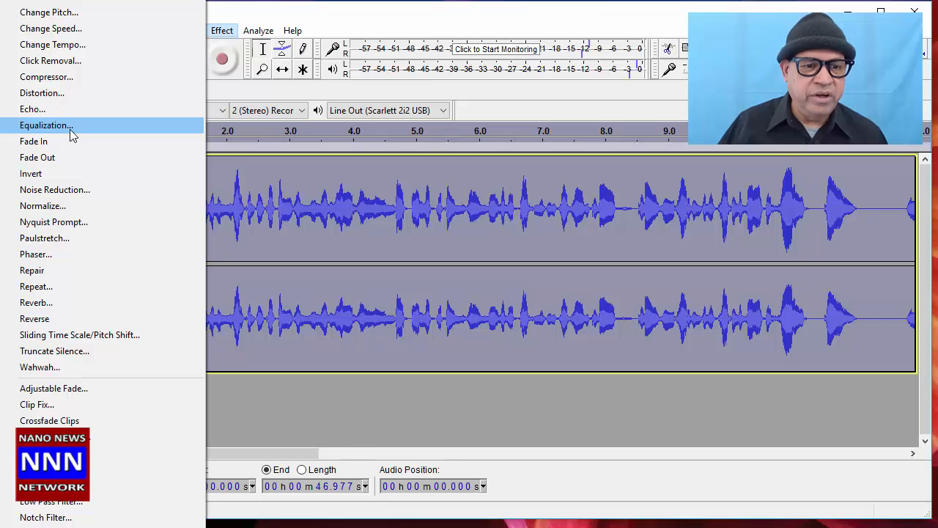
{"action": "mouse_move", "coordinate": [42, 206]}
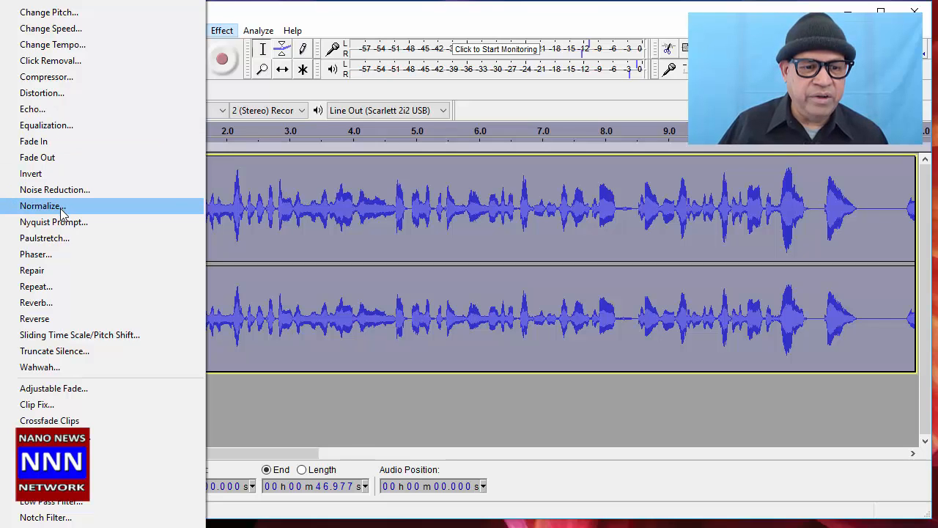
{"action": "mouse_move", "coordinate": [54, 189]}
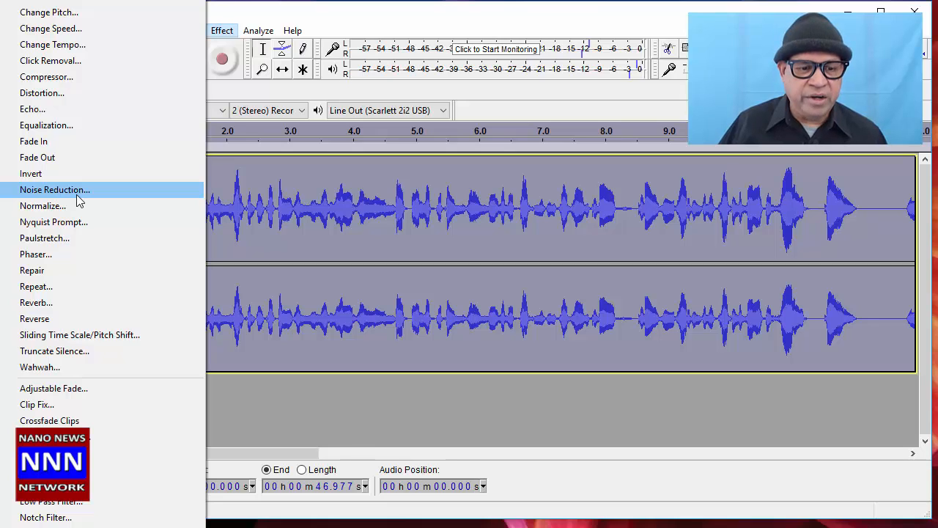
{"action": "mouse_move", "coordinate": [35, 303]}
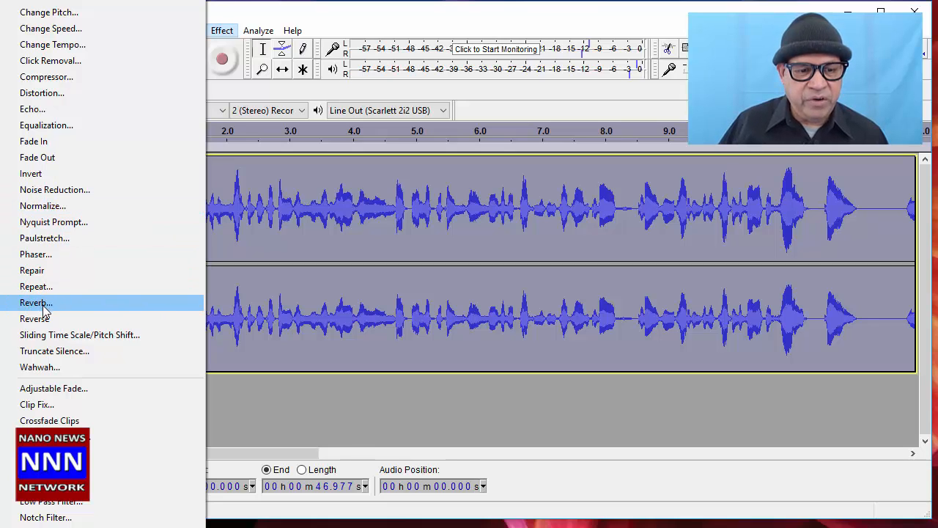
- Review the Reverb settings, then briefly play and stop the voice track
{"action": "left_click", "coordinate": [36, 302]}
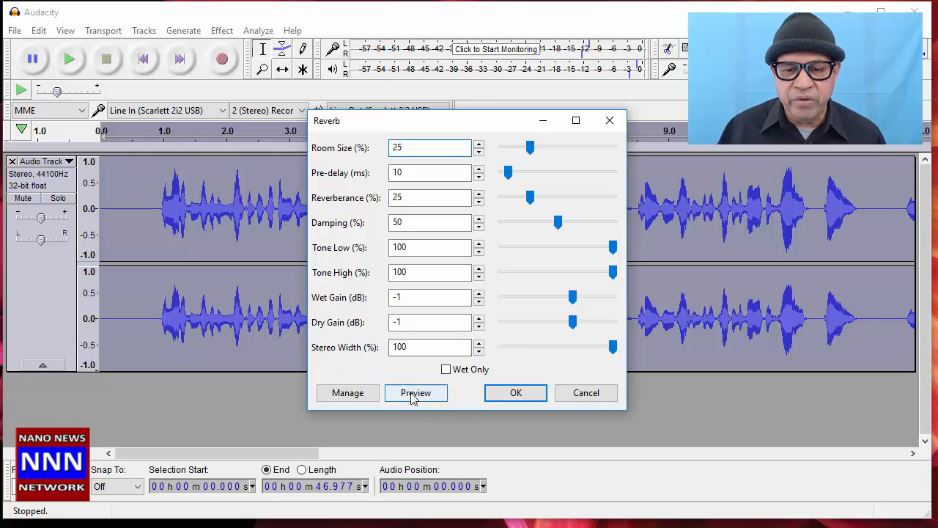
{"action": "mouse_move", "coordinate": [415, 393]}
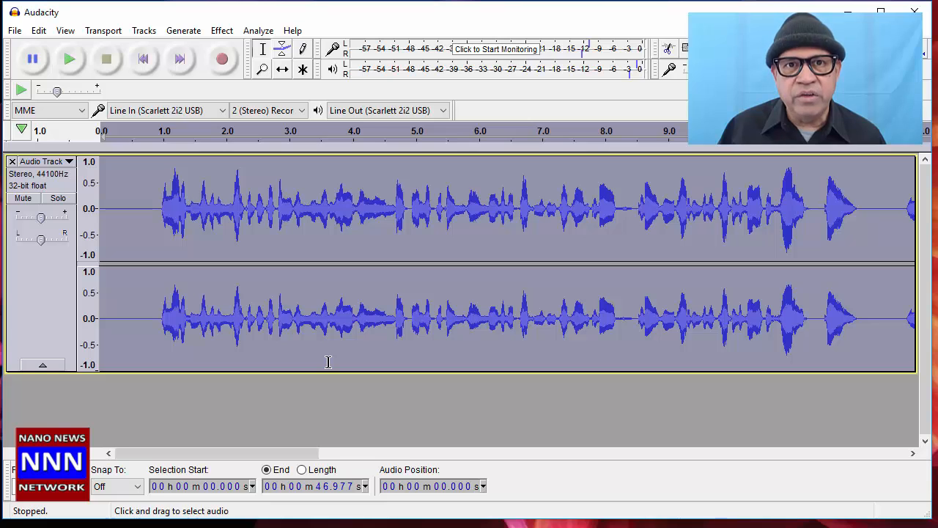
{"action": "left_click", "coordinate": [69, 59]}
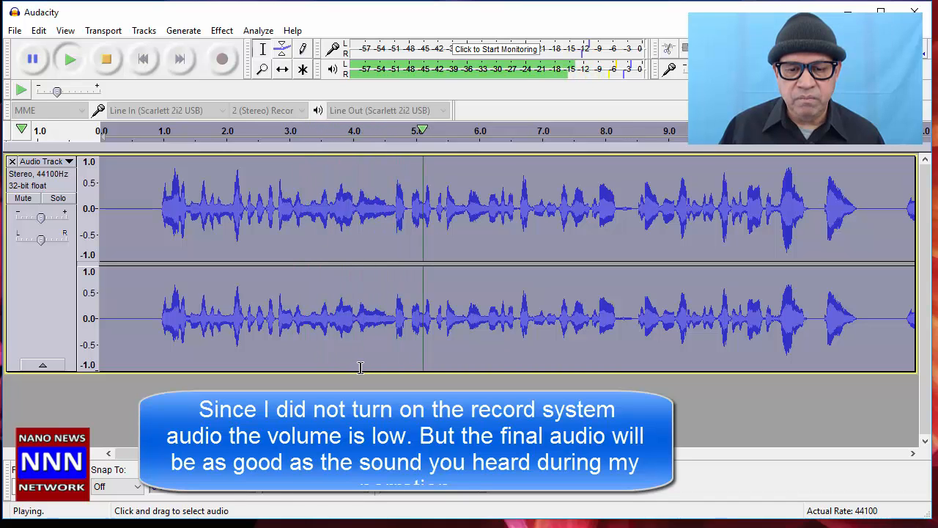
{"action": "left_click", "coordinate": [106, 59]}
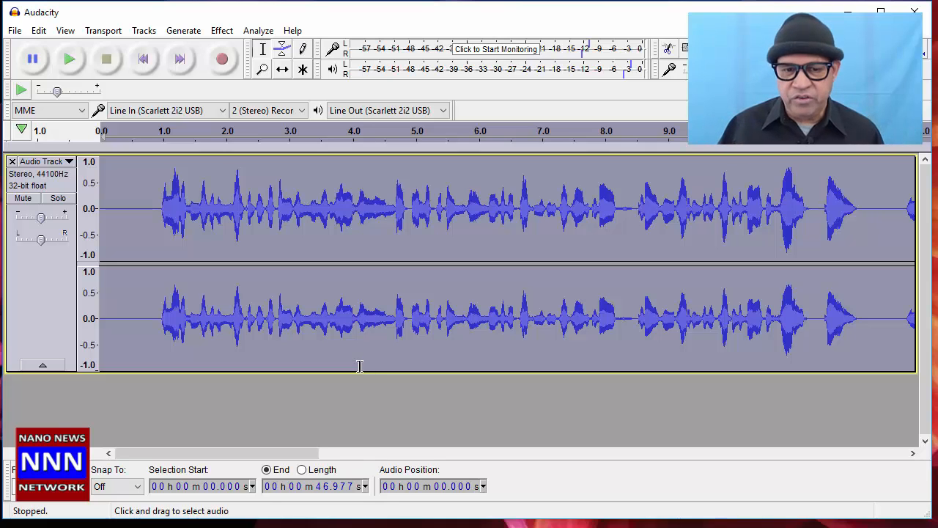
- Preview reverb twice (25% room size, 25% reverberance, 50% damping), then apply it
{"action": "left_click", "coordinate": [221, 30]}
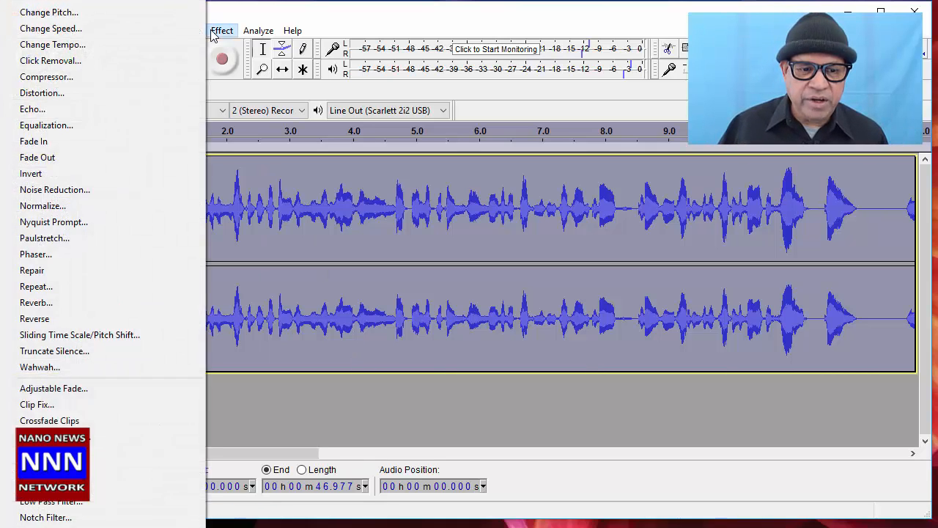
{"action": "left_click", "coordinate": [36, 302]}
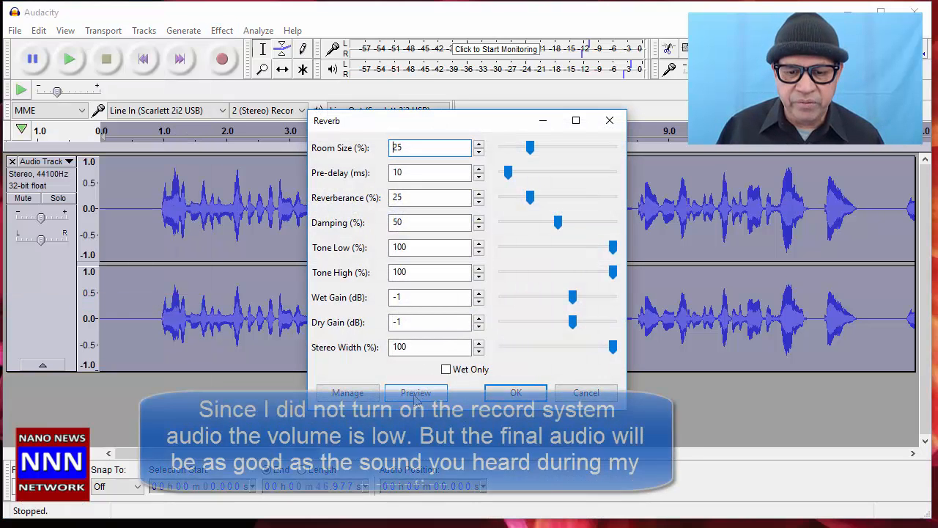
{"action": "left_click", "coordinate": [415, 393]}
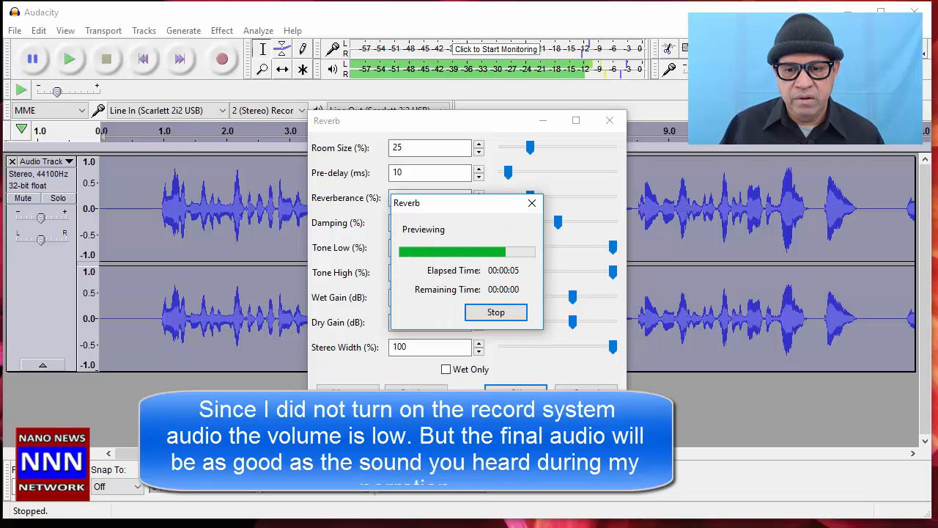
{"action": "left_click", "coordinate": [495, 311]}
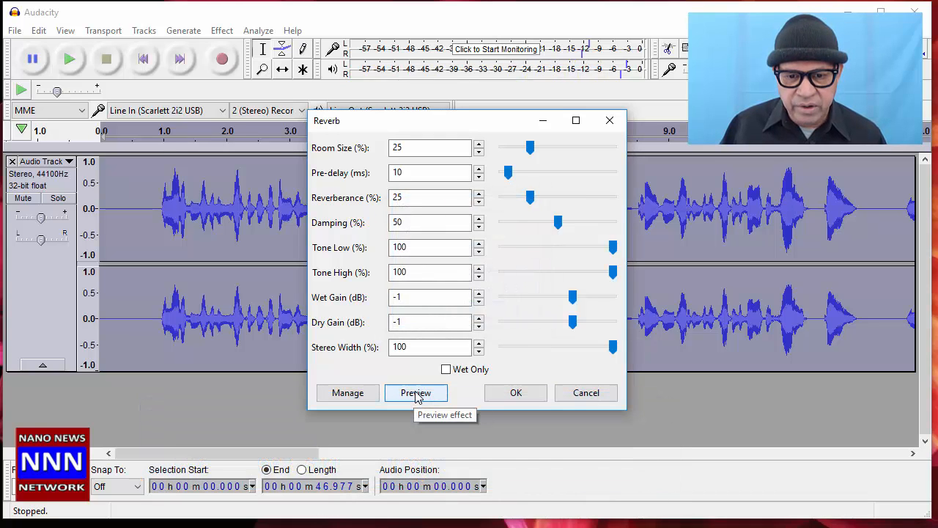
{"action": "left_click", "coordinate": [415, 392]}
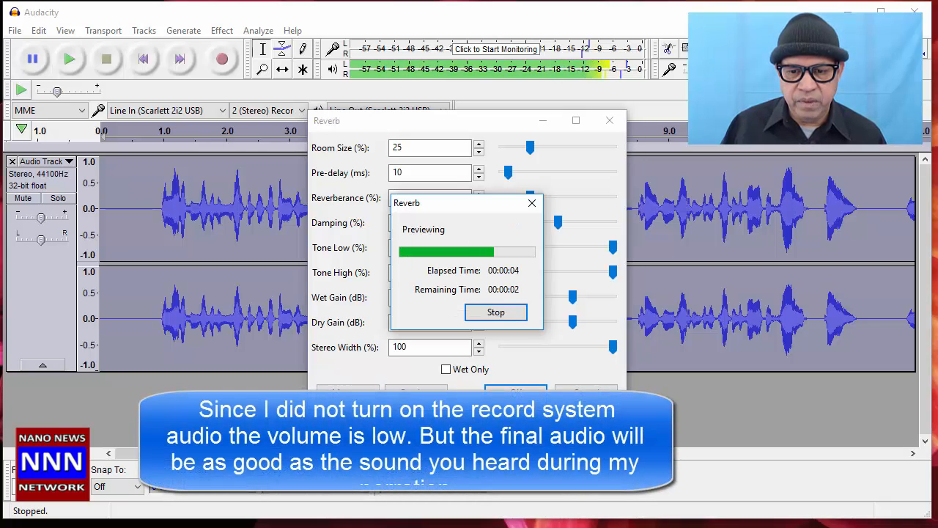
{"action": "left_click", "coordinate": [495, 312]}
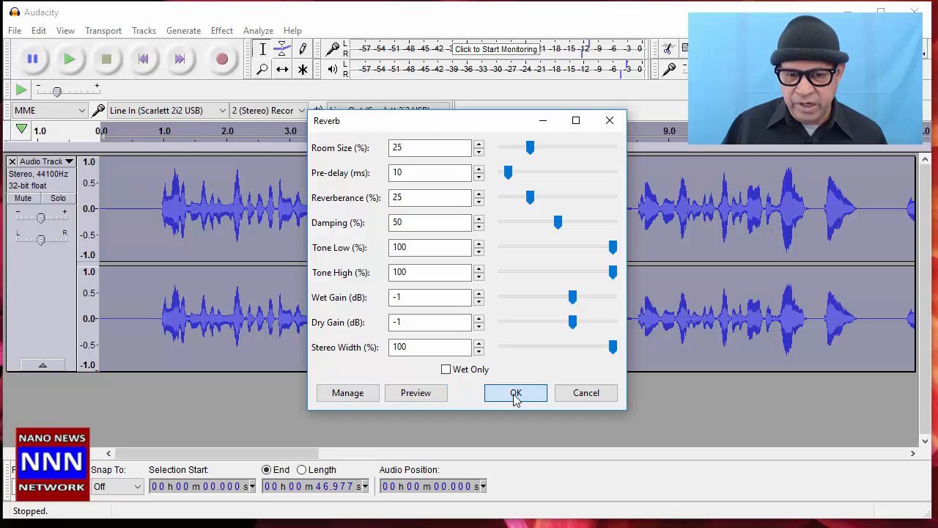
{"action": "left_click", "coordinate": [515, 393]}
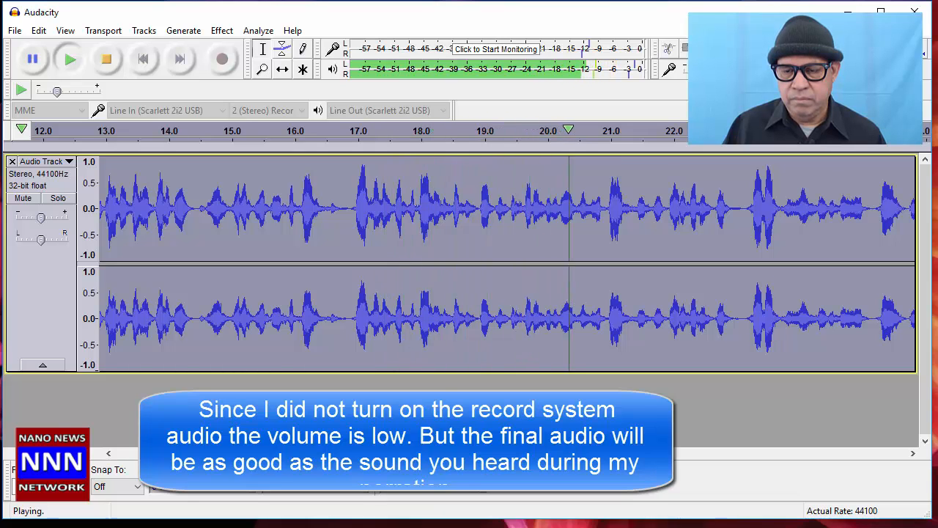
{"action": "left_click", "coordinate": [106, 59]}
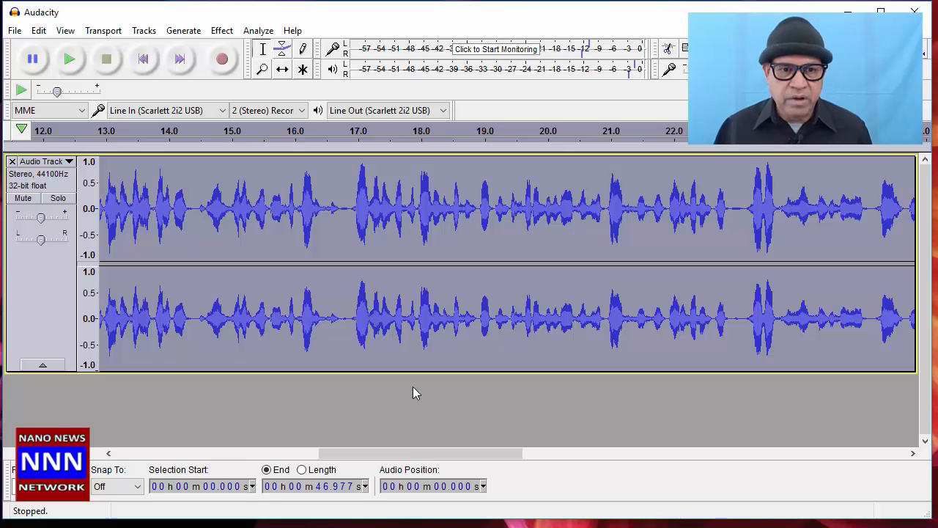
{"action": "left_click", "coordinate": [39, 30]}
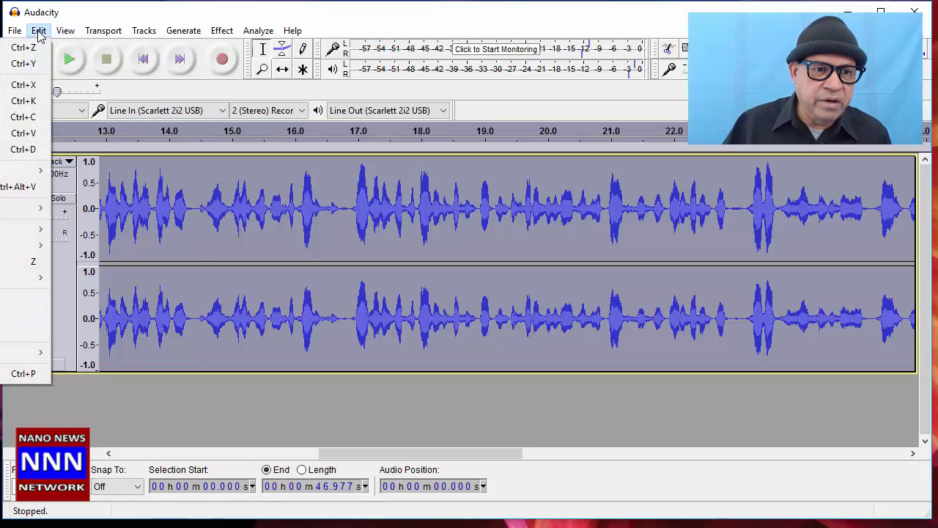
{"action": "mouse_move", "coordinate": [22, 64]}
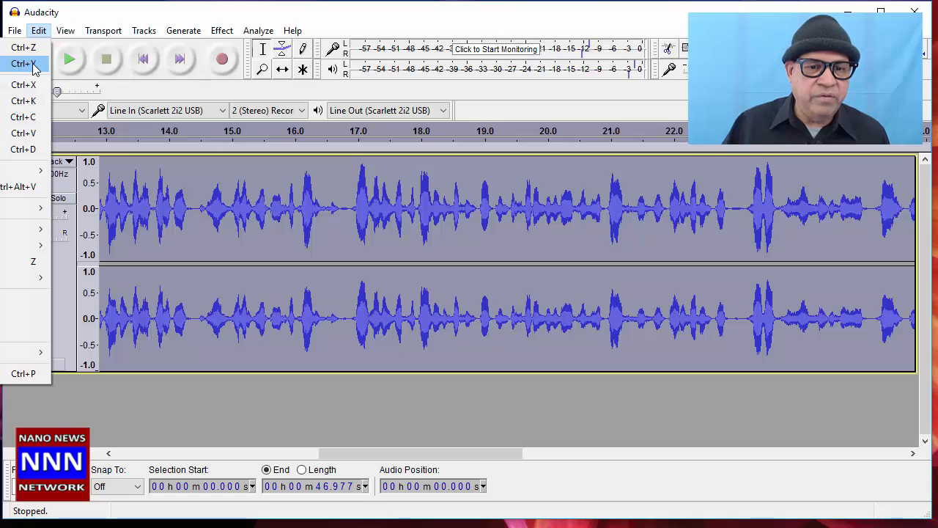
{"action": "left_click", "coordinate": [69, 58]}
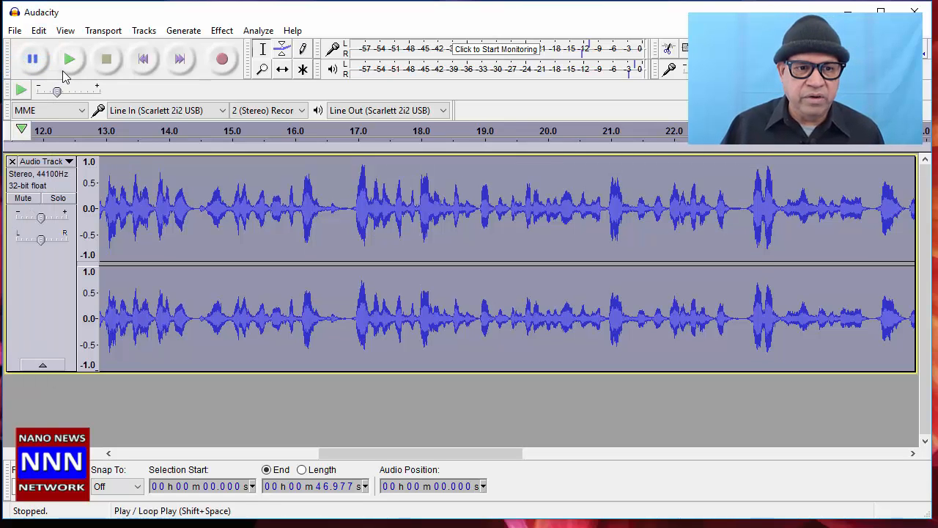
{"action": "left_click", "coordinate": [69, 59]}
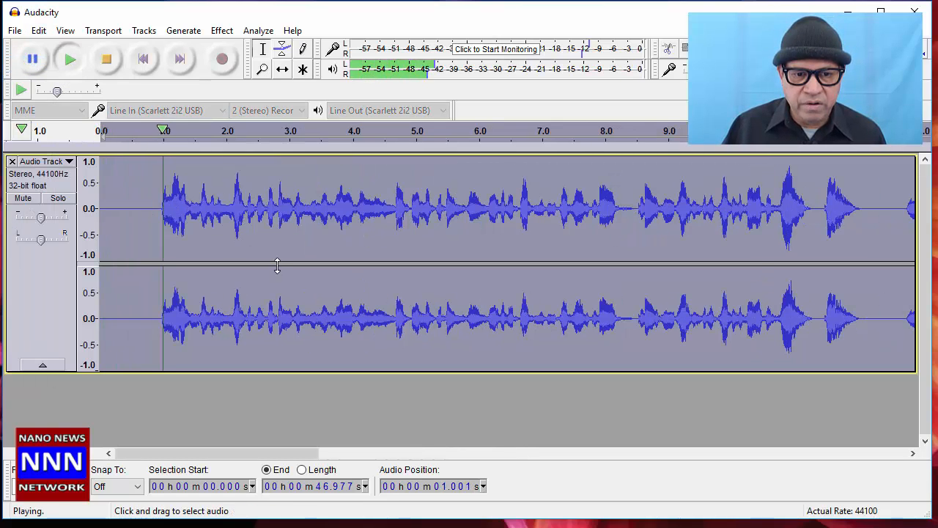
{"action": "left_click", "coordinate": [105, 59]}
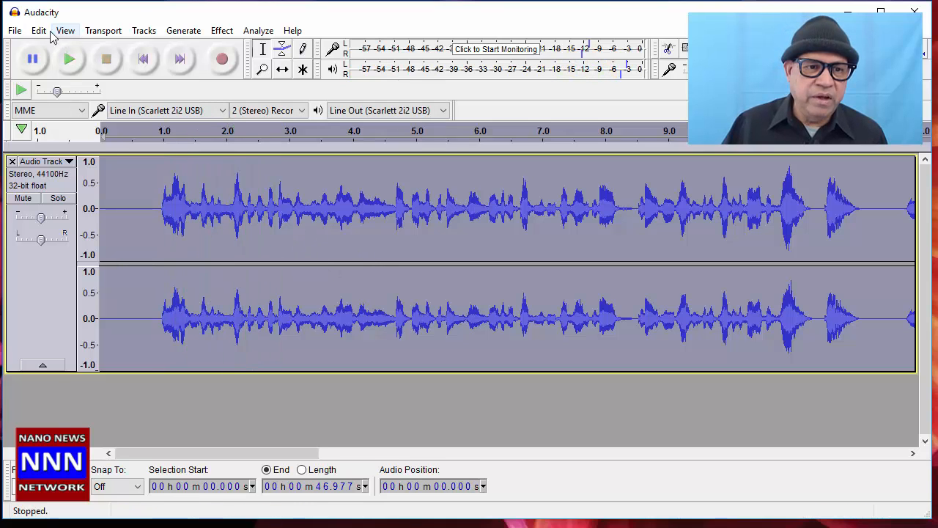
{"action": "left_click", "coordinate": [38, 30]}
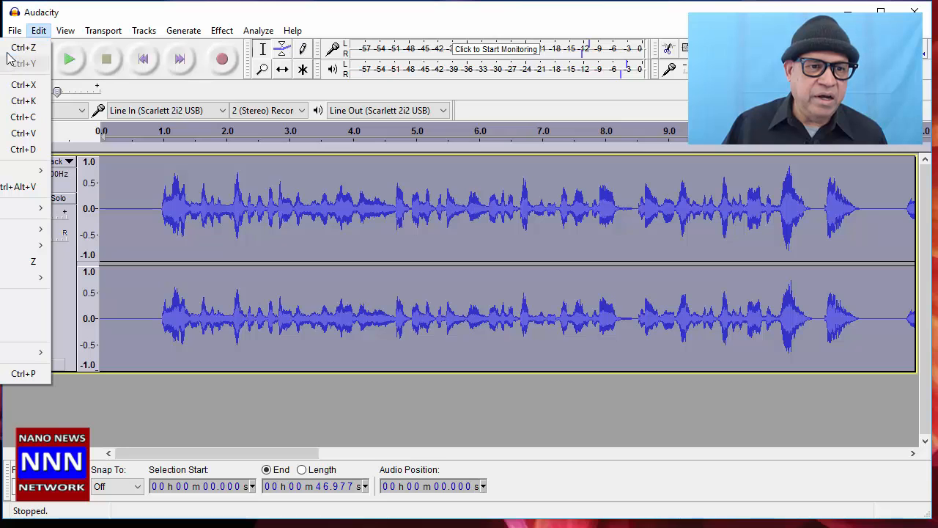
{"action": "left_click", "coordinate": [70, 58]}
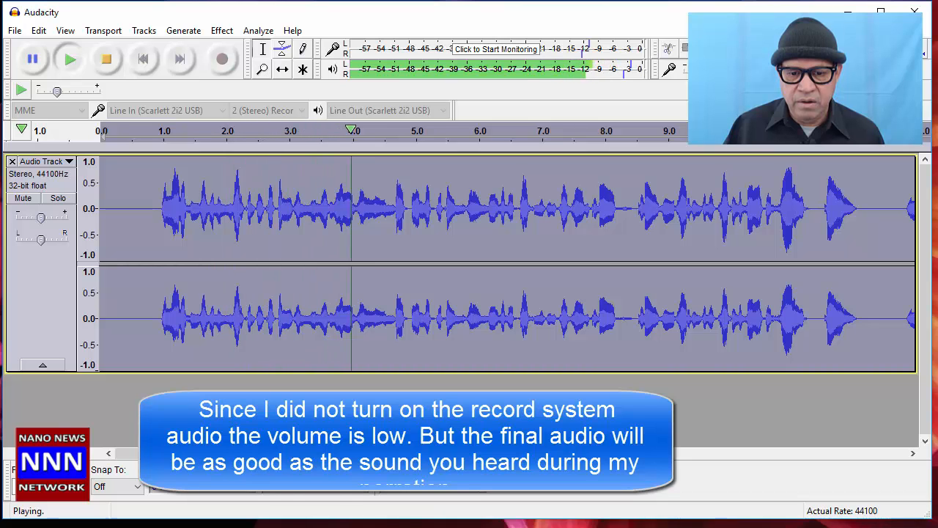
{"action": "left_click", "coordinate": [105, 58]}
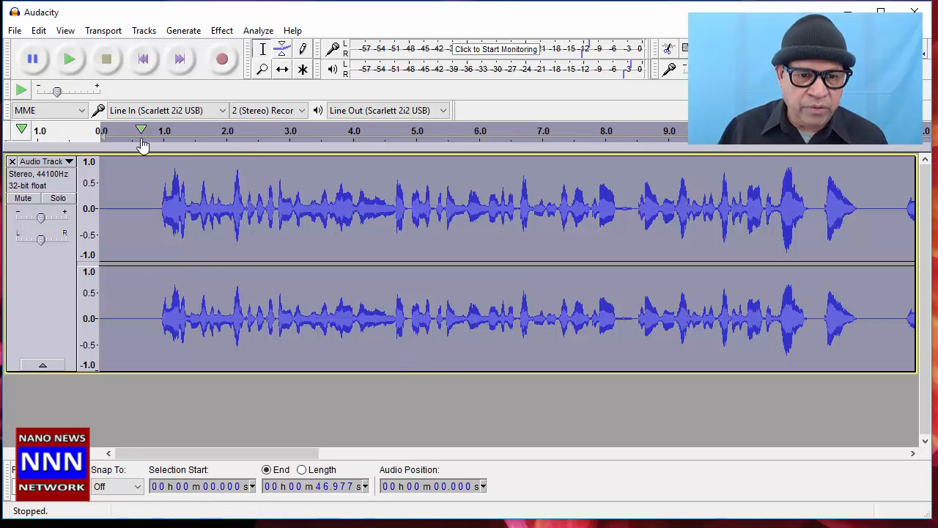
- Preview the Amplify effect's 1 dB boost on the voice track, then stop playback
{"action": "left_click", "coordinate": [221, 30]}
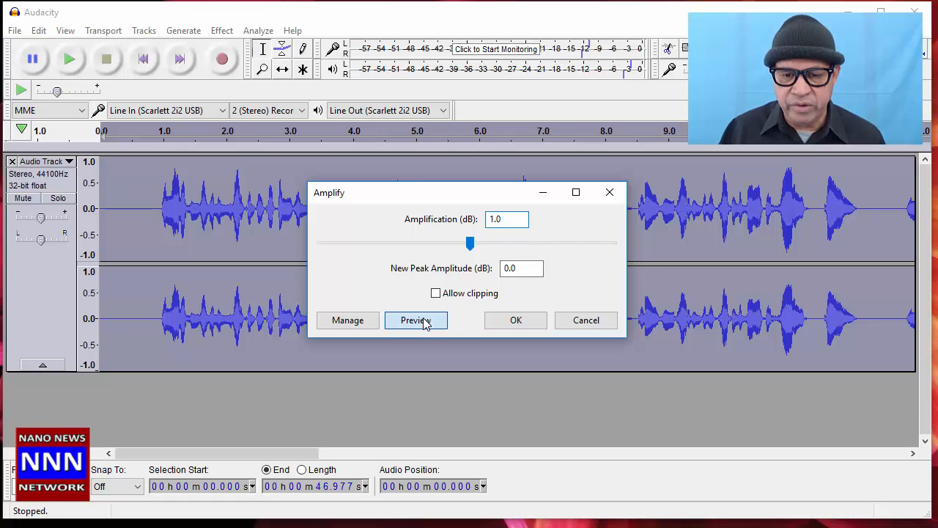
{"action": "left_click", "coordinate": [415, 320]}
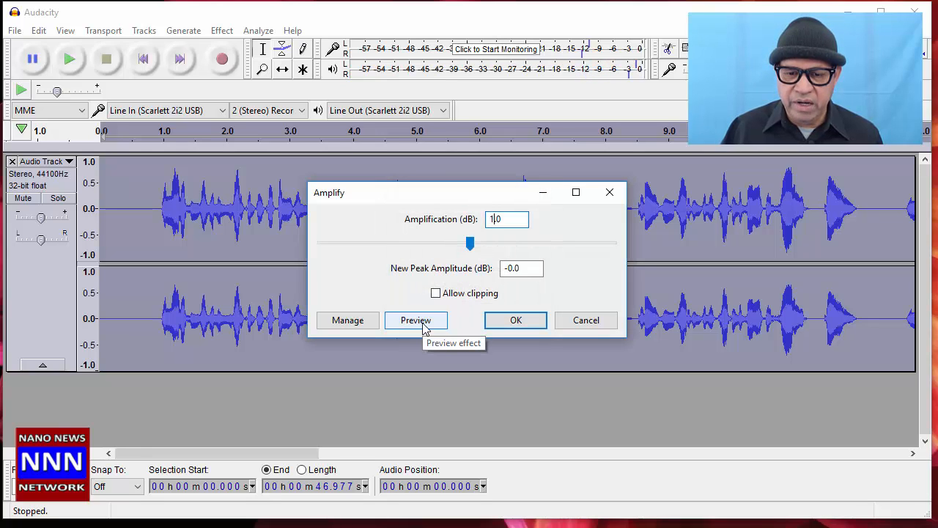
{"action": "left_click", "coordinate": [416, 321]}
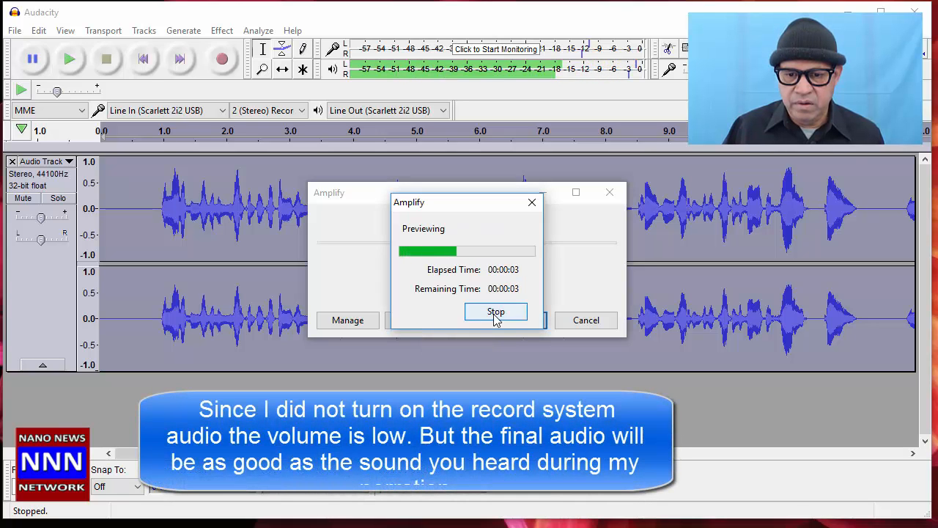
{"action": "left_click", "coordinate": [496, 311]}
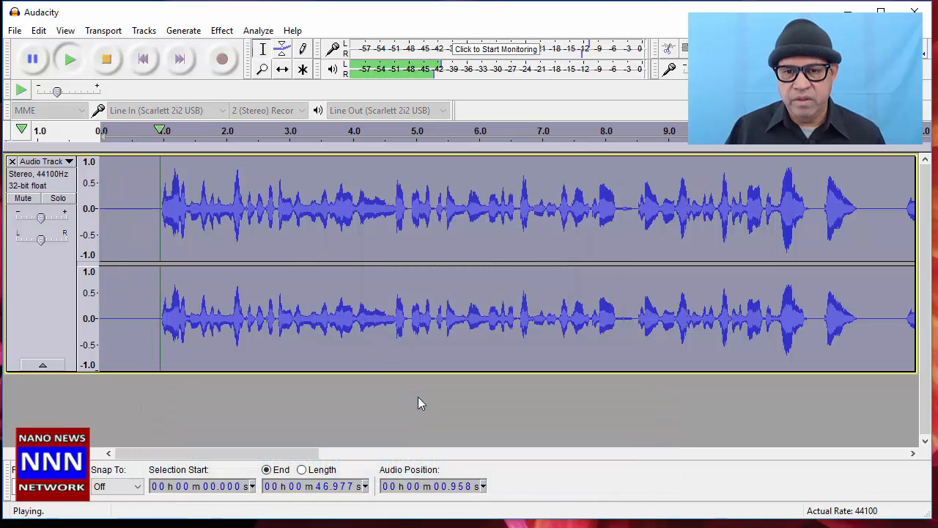
{"action": "left_click", "coordinate": [105, 59]}
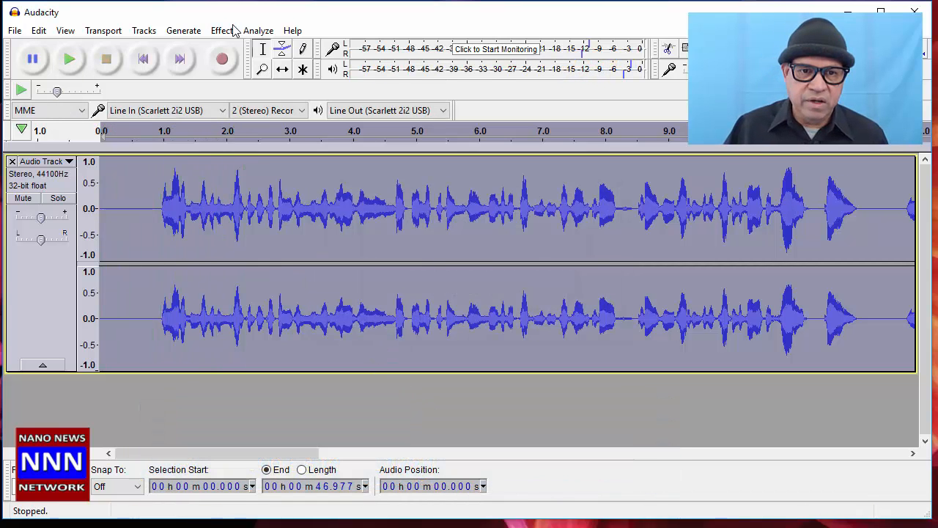
- Set Amplify to 2 dB with clipping allowed, preview, and apply it
{"action": "left_click", "coordinate": [222, 30]}
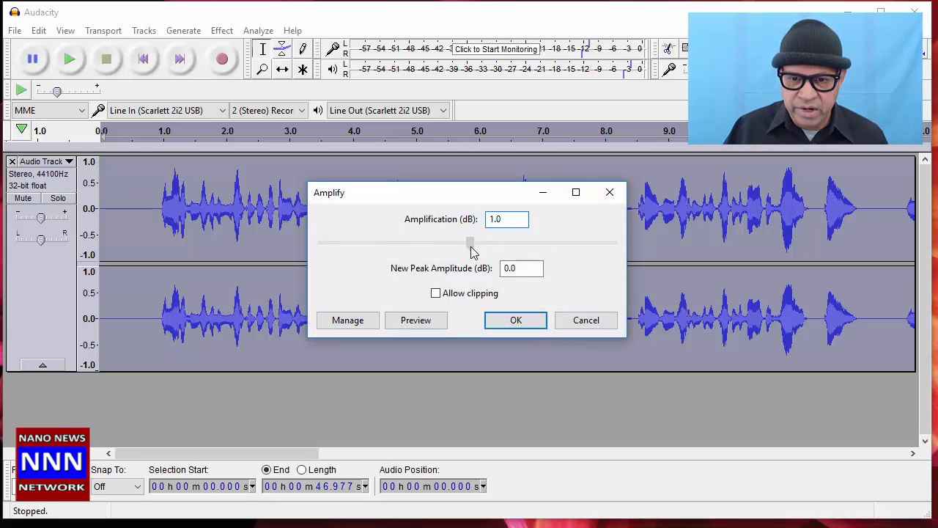
{"action": "left_click_drag", "start_coordinate": [471, 243], "coordinate": [469, 243]}
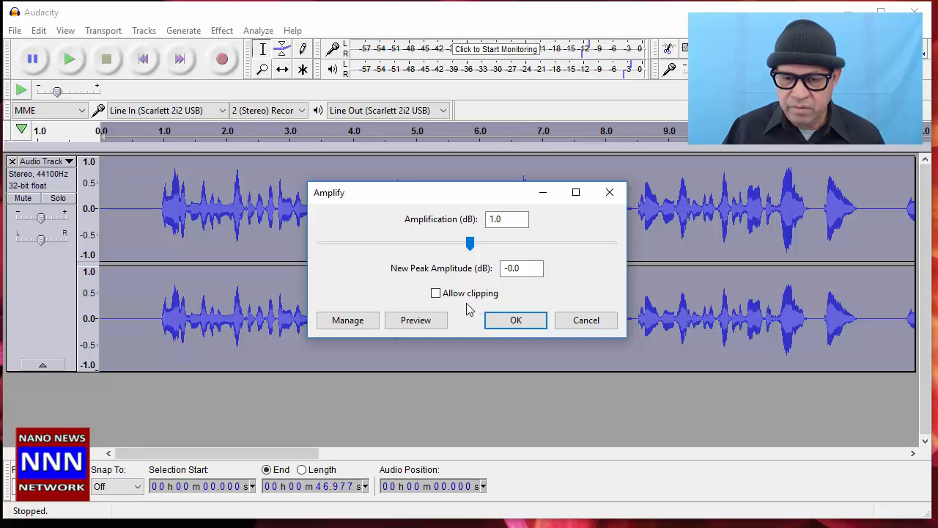
{"action": "left_click", "coordinate": [435, 294]}
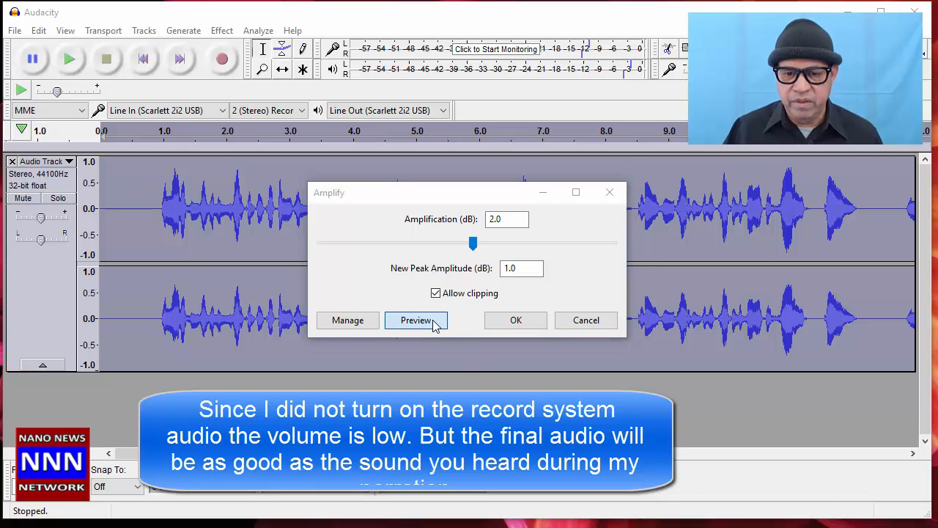
{"action": "left_click", "coordinate": [416, 320]}
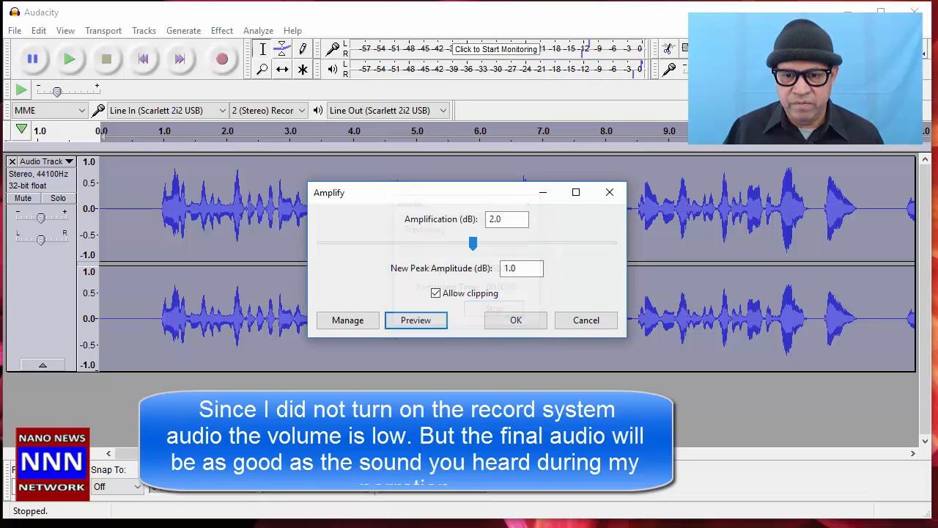
{"action": "left_click", "coordinate": [515, 319]}
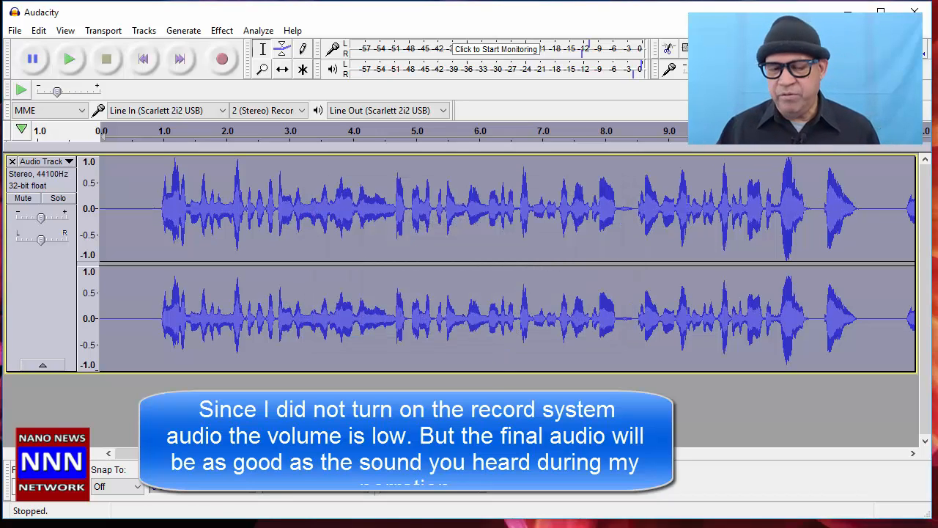
{"action": "left_click", "coordinate": [69, 58]}
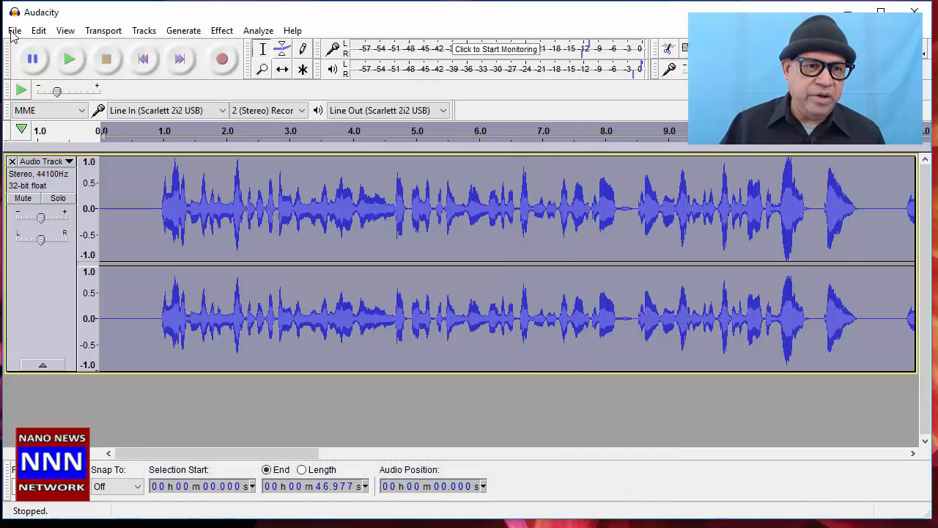
- Export the audio as 'test audio' WAV into AMARILLO 2017, accepting empty metadata
{"action": "left_click", "coordinate": [14, 30]}
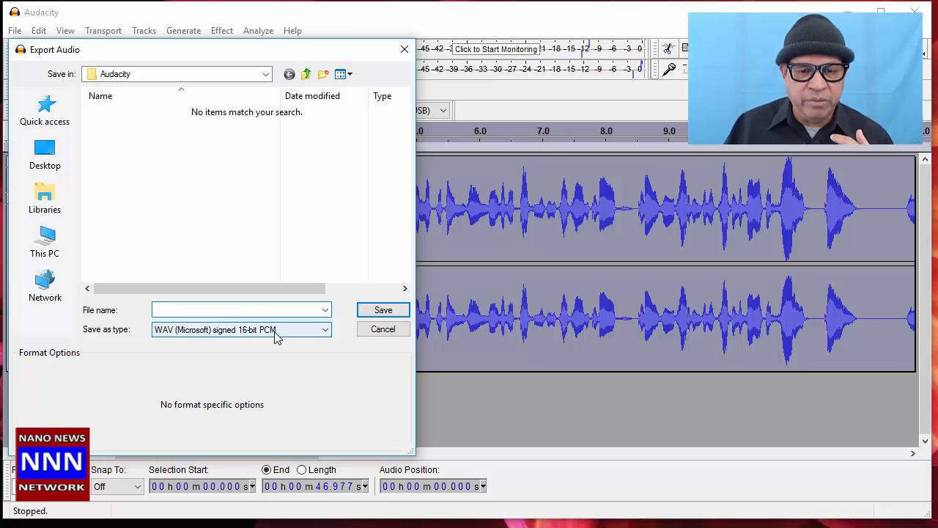
{"action": "left_click", "coordinate": [235, 310]}
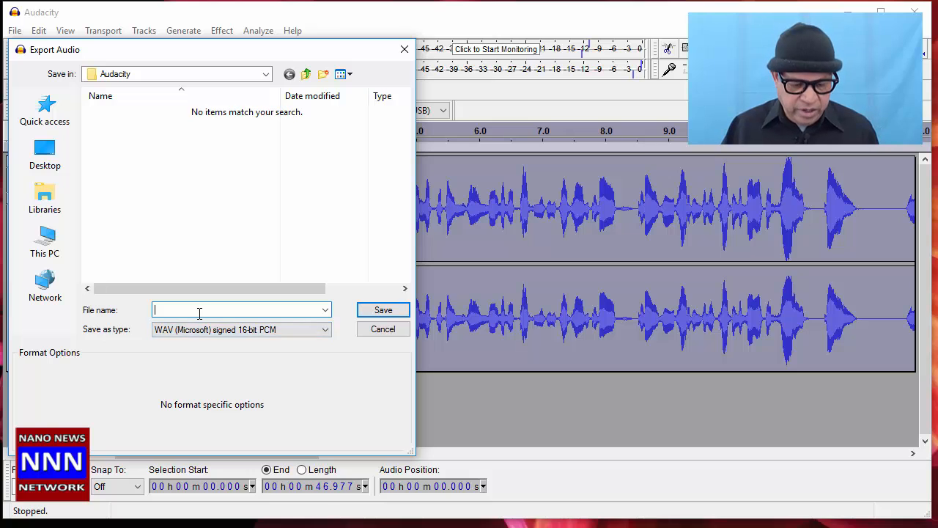
{"action": "type", "text": "test audio"}
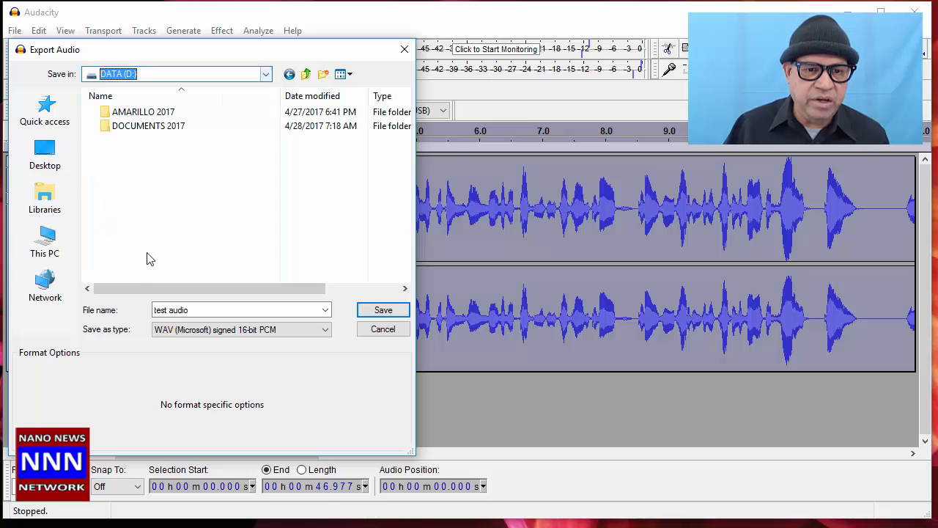
{"action": "double_click", "coordinate": [144, 111]}
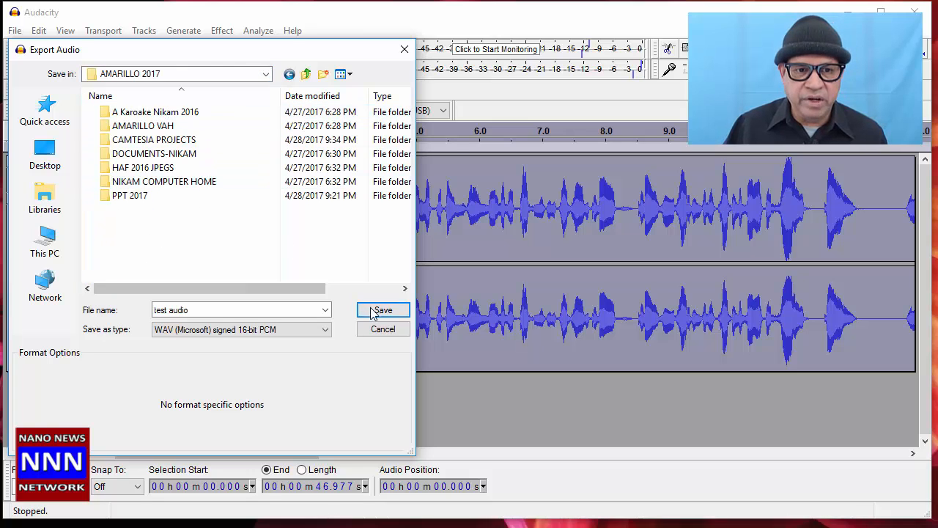
{"action": "left_click", "coordinate": [383, 309]}
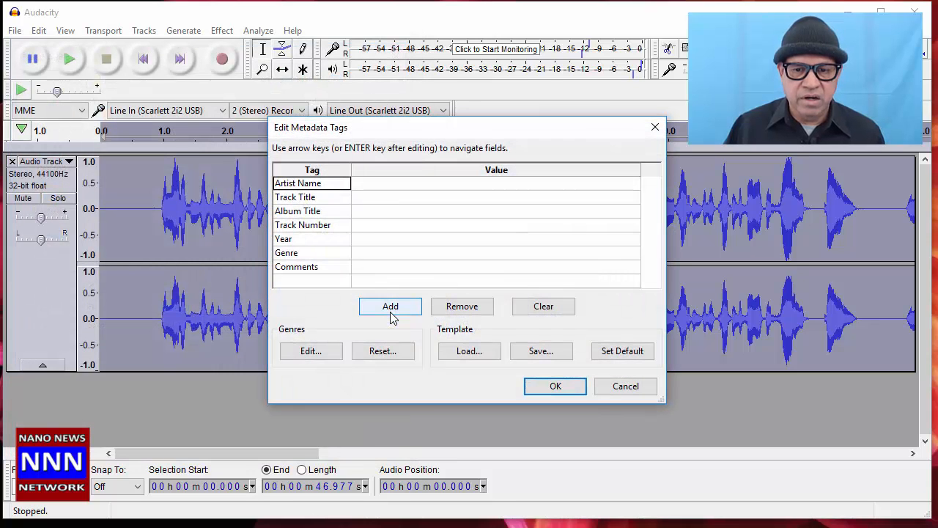
{"action": "left_click", "coordinate": [555, 386]}
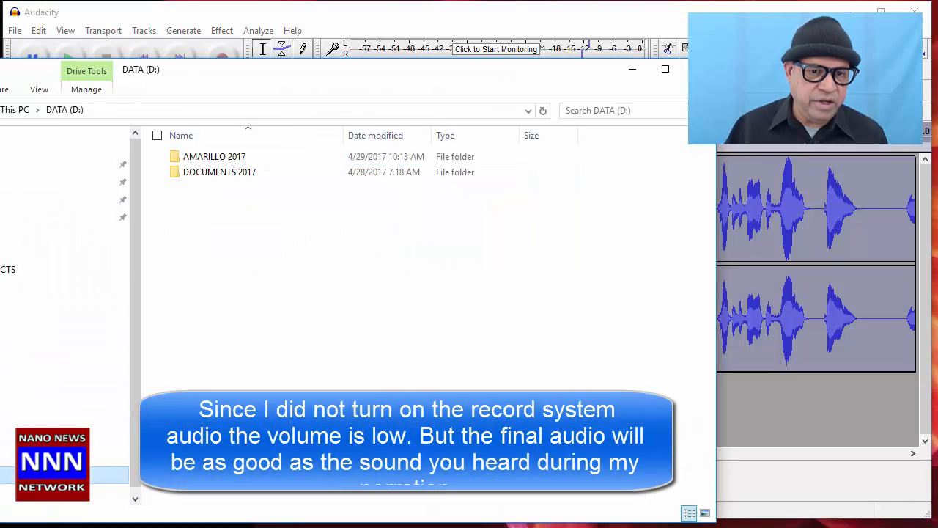
- Open the AMARILLO 2017 folder in File Explorer
{"action": "double_click", "coordinate": [214, 156]}
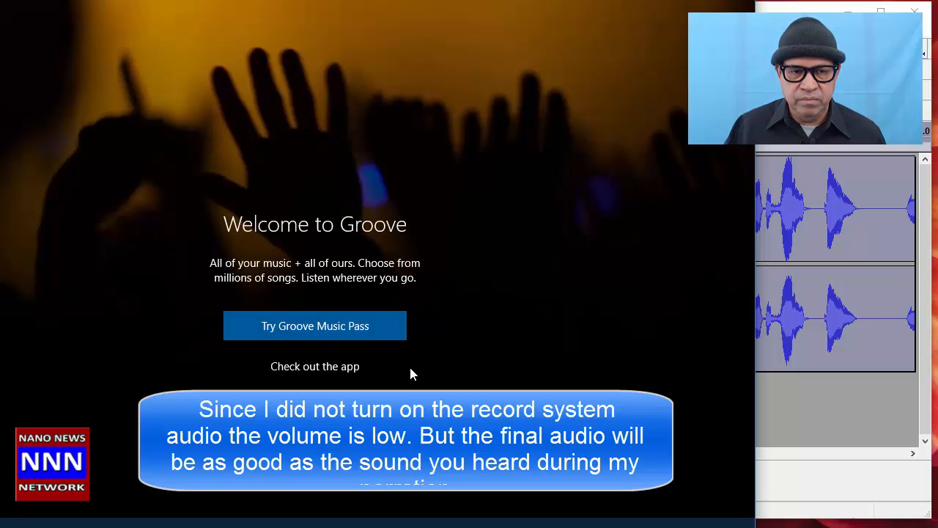
{"action": "mouse_move", "coordinate": [436, 375]}
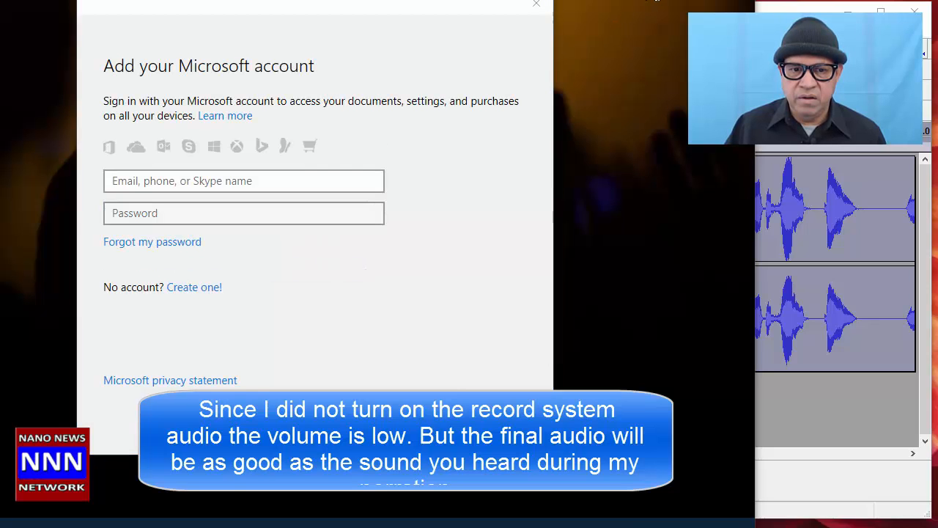
{"action": "mouse_move", "coordinate": [482, 117]}
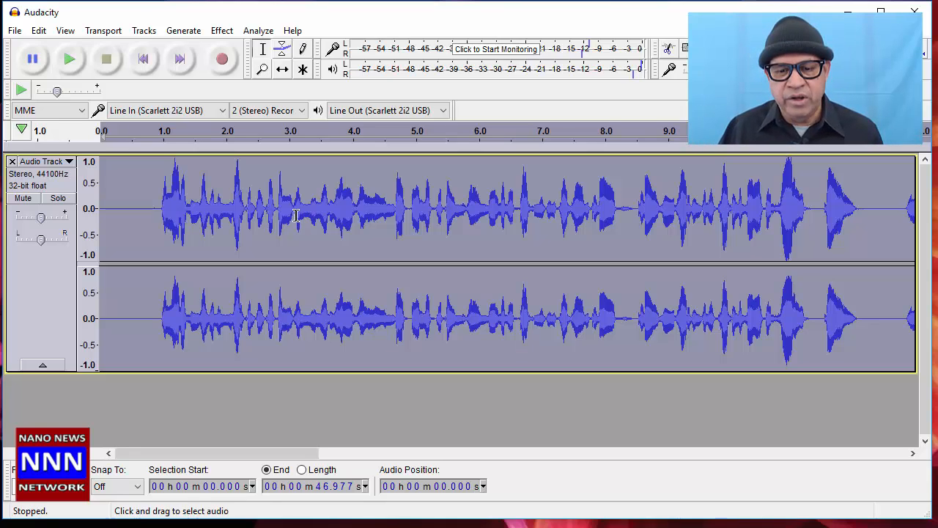
{"action": "mouse_move", "coordinate": [405, 270]}
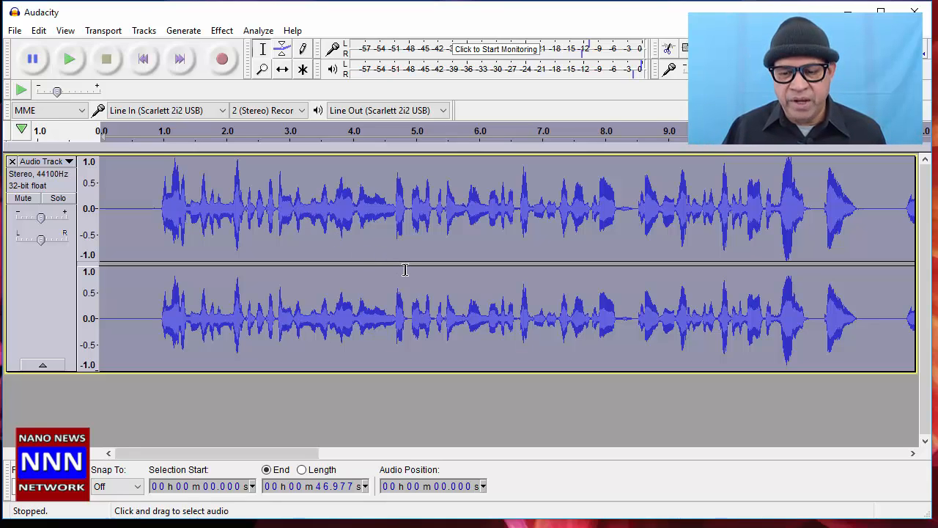